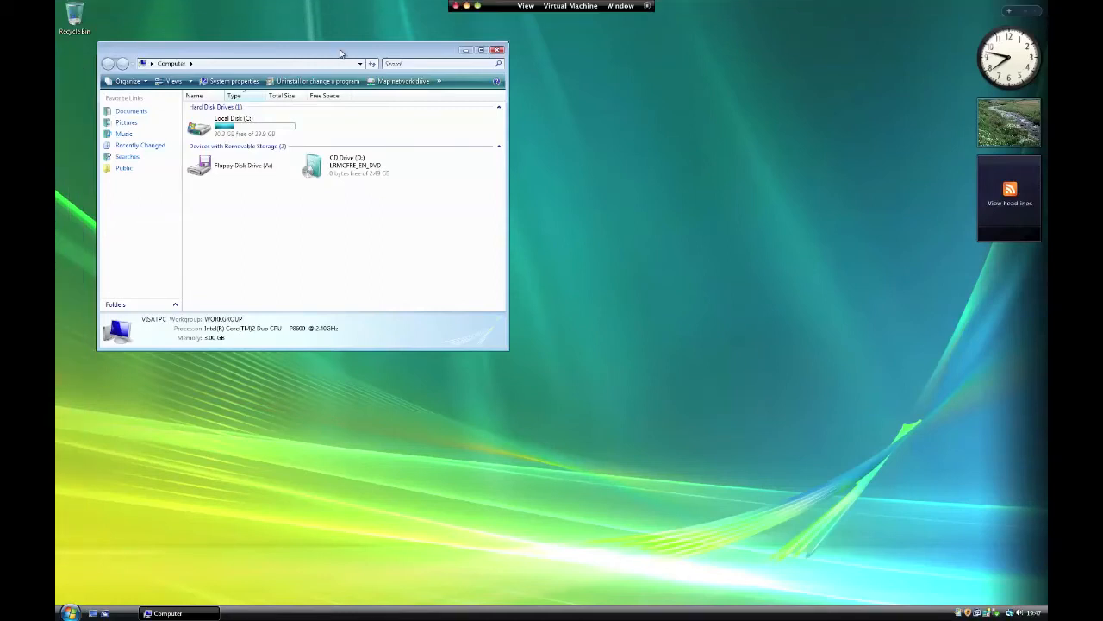
mouse_move(617, 138)
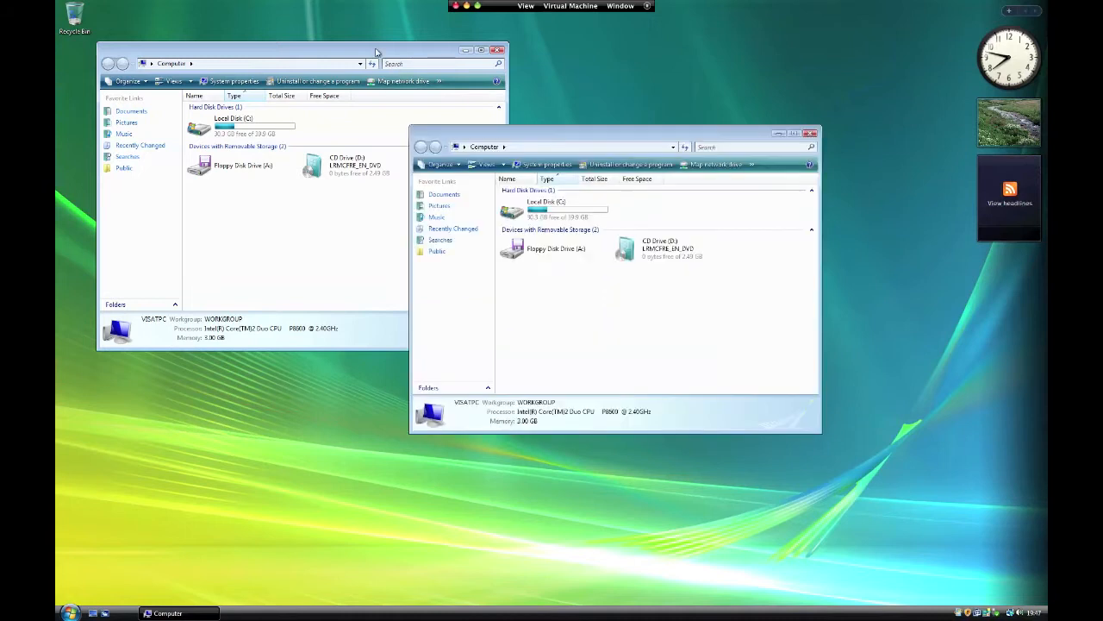
Open Local Disk (C:) from the Computer window to list its top-level folders
click(496, 48)
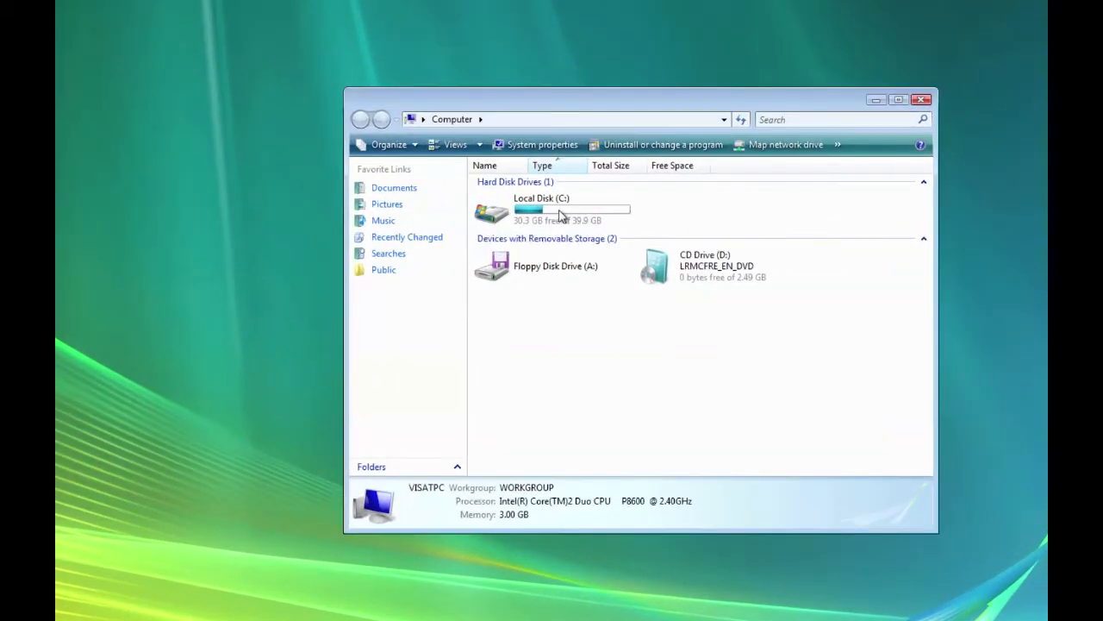
mouse_move(534, 214)
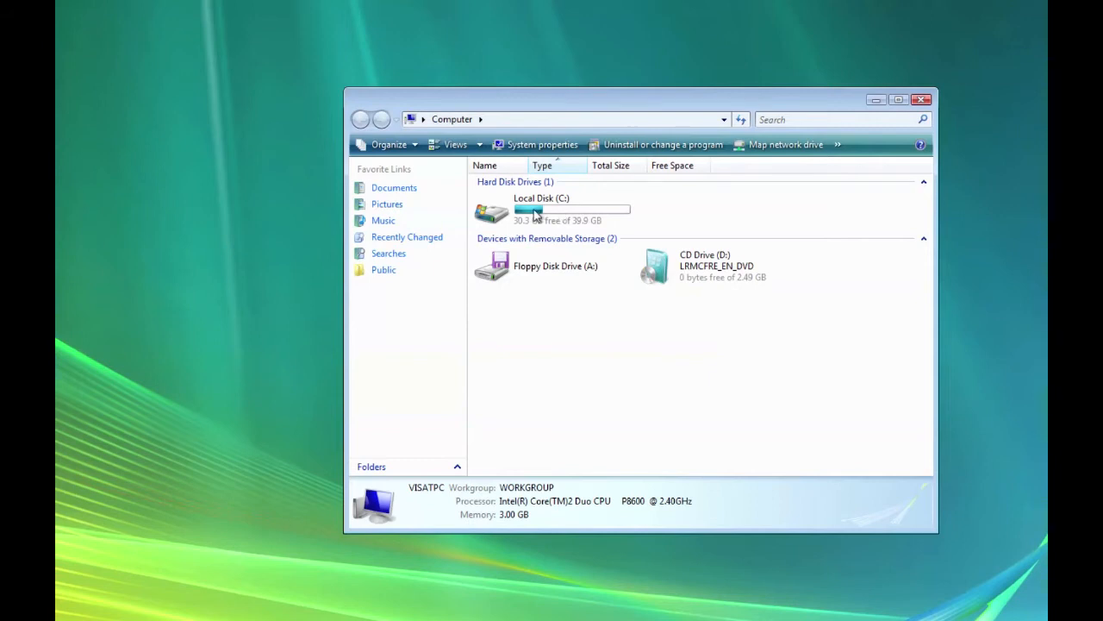
click(542, 208)
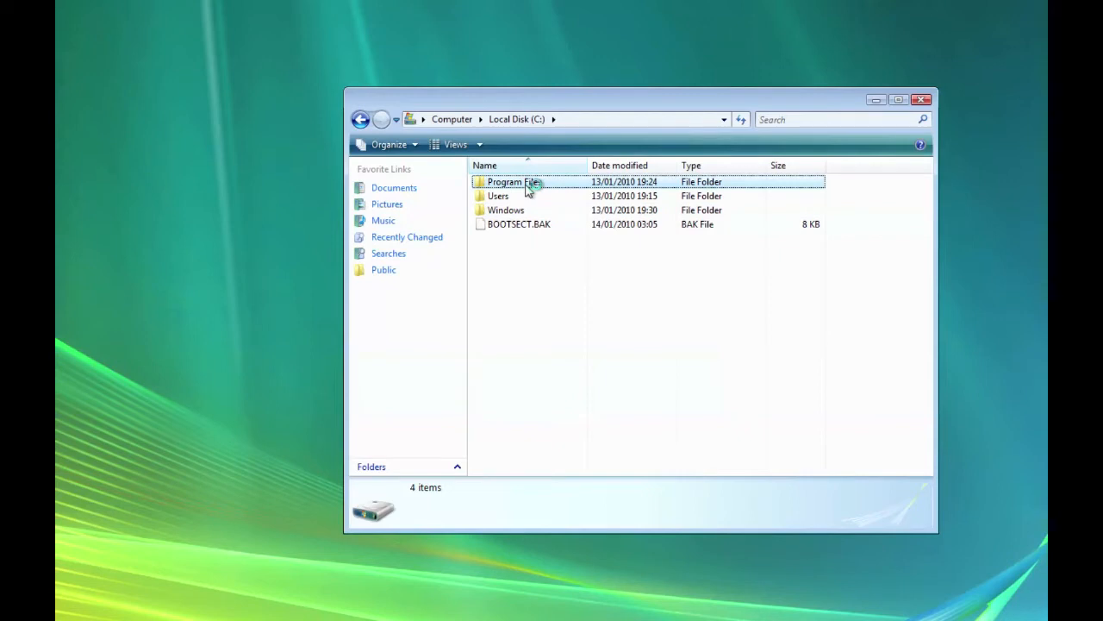
Open the Program Files folder on C: to list its 17 items
click(514, 182)
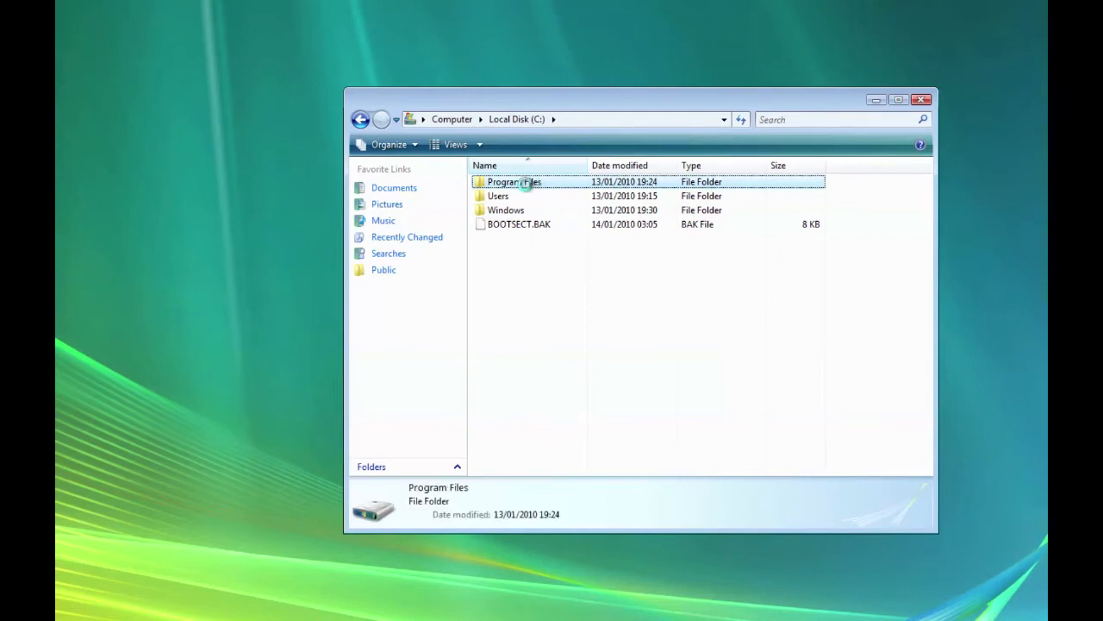
click(514, 181)
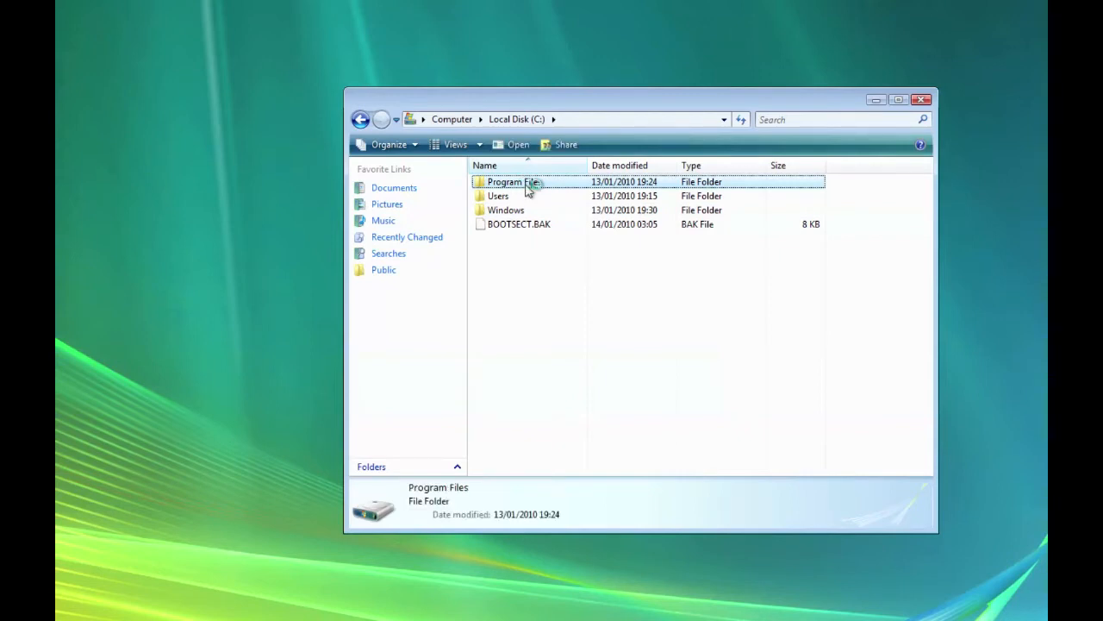
double_click(514, 181)
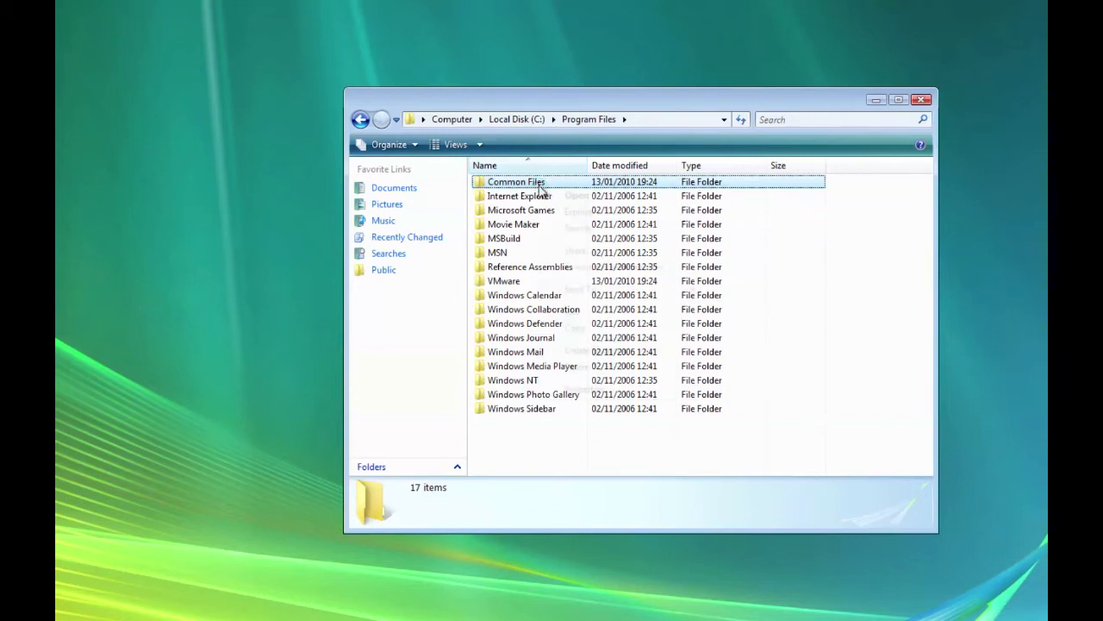
Show the Security permissions in the Common Files folder's Properties
right_click(515, 181)
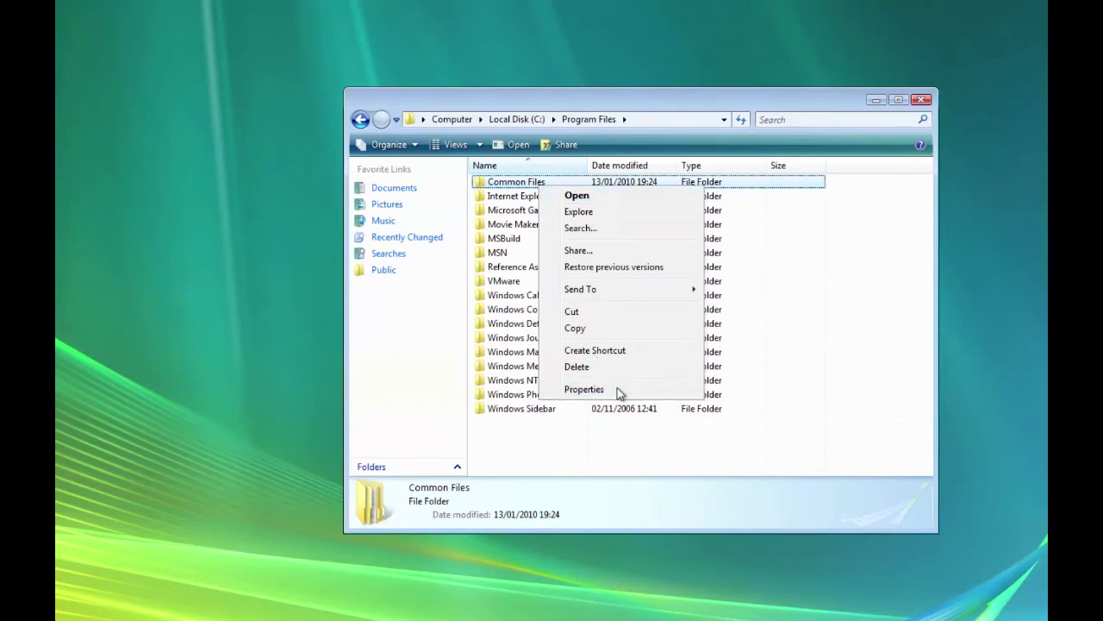
click(583, 390)
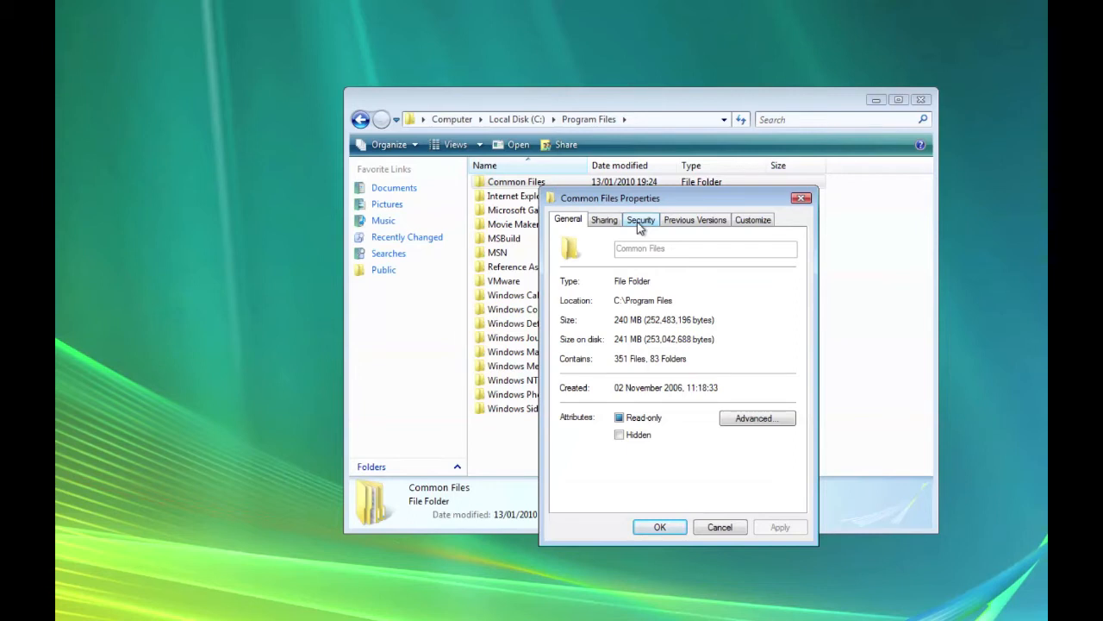
click(641, 219)
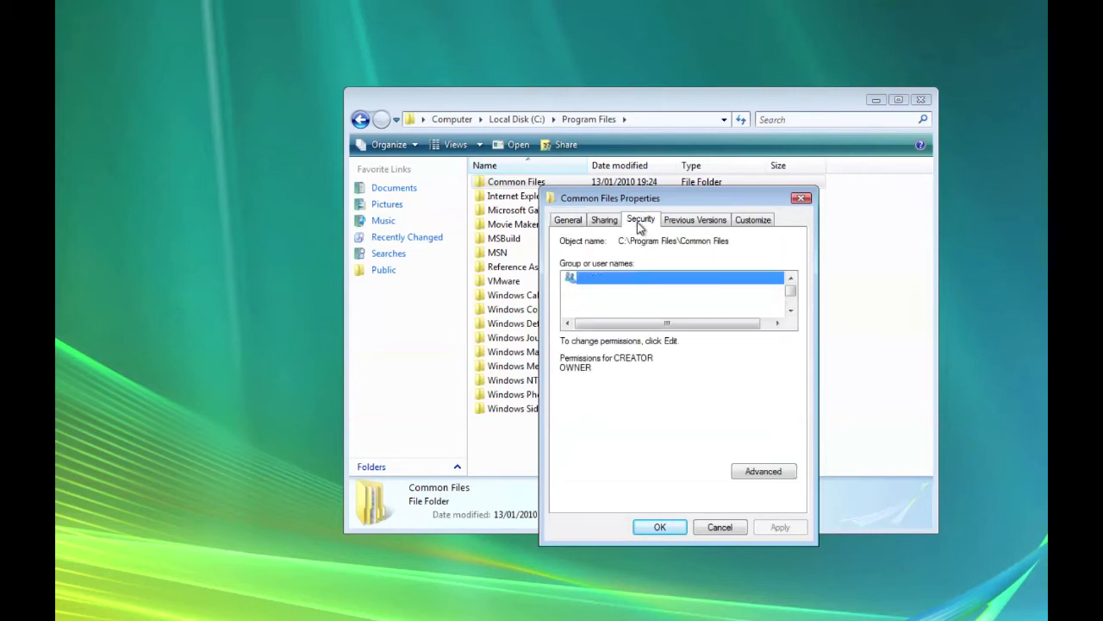
click(641, 219)
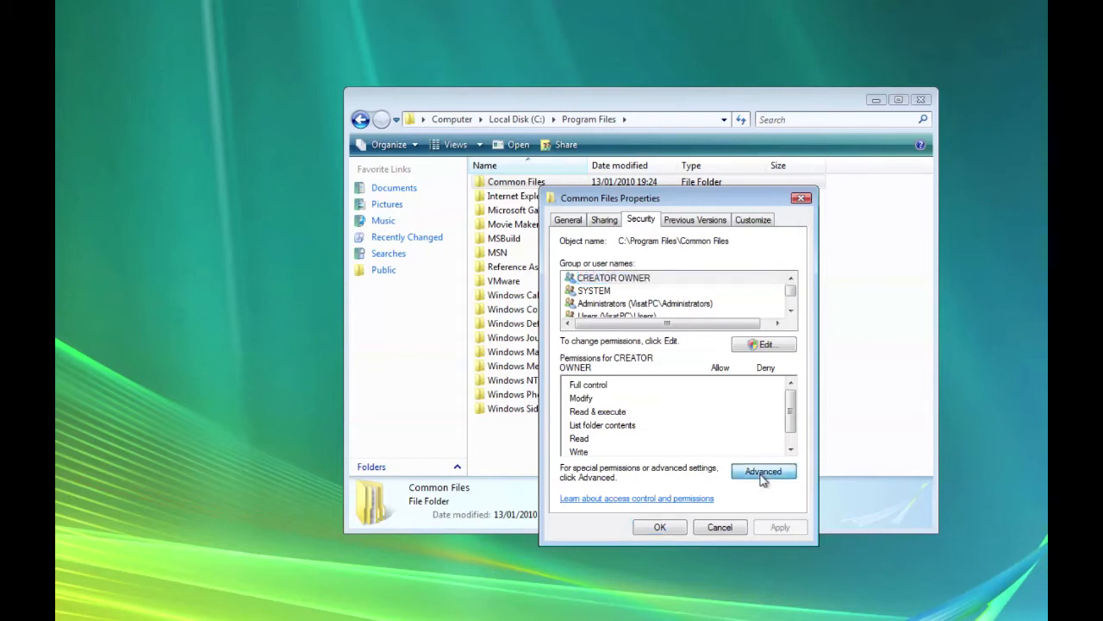
Show the Owner page of Advanced Security Settings for Common Files
click(762, 471)
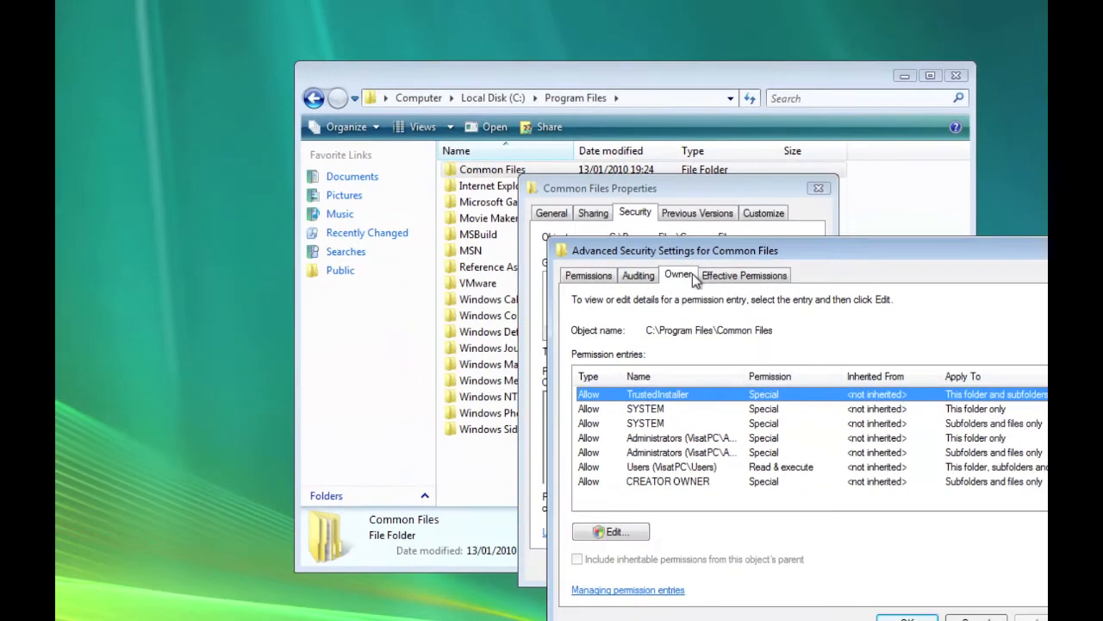
click(677, 274)
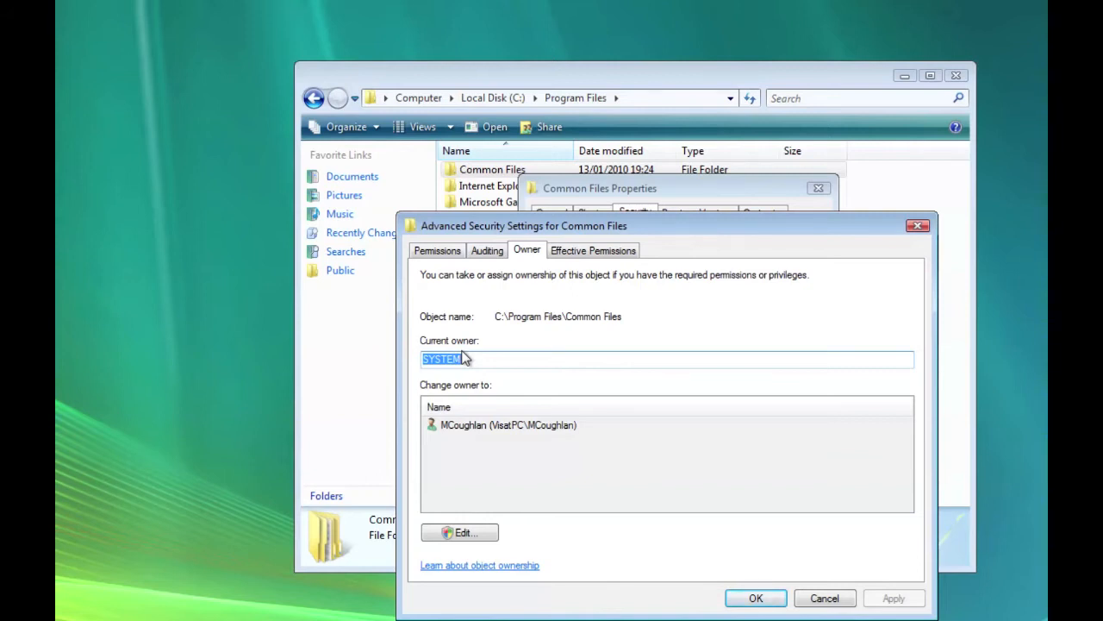
mouse_move(510, 427)
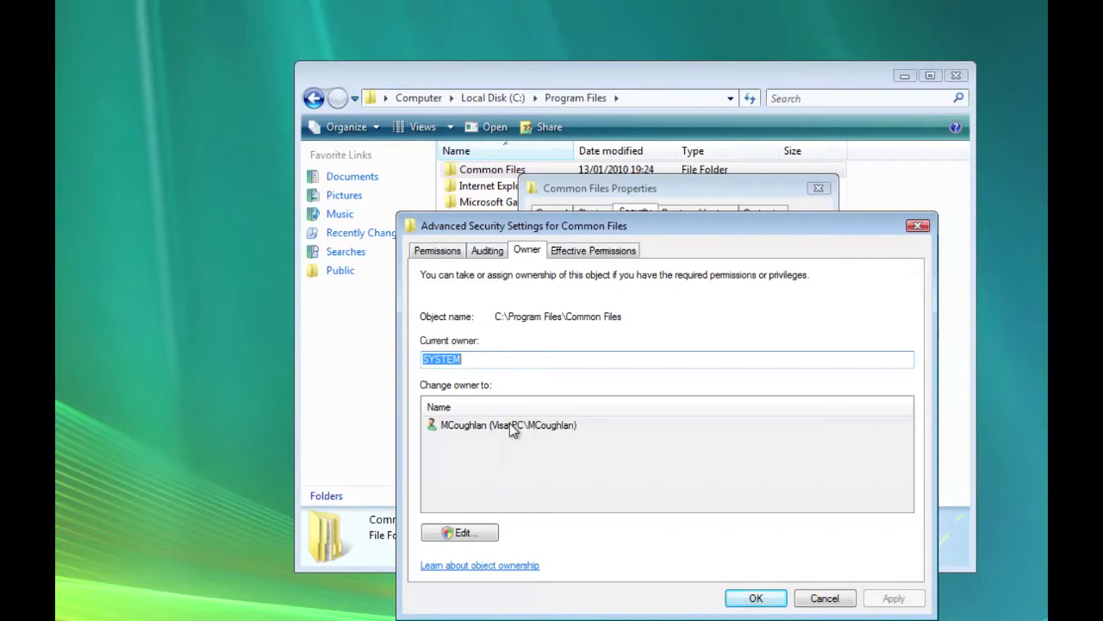
mouse_move(528, 544)
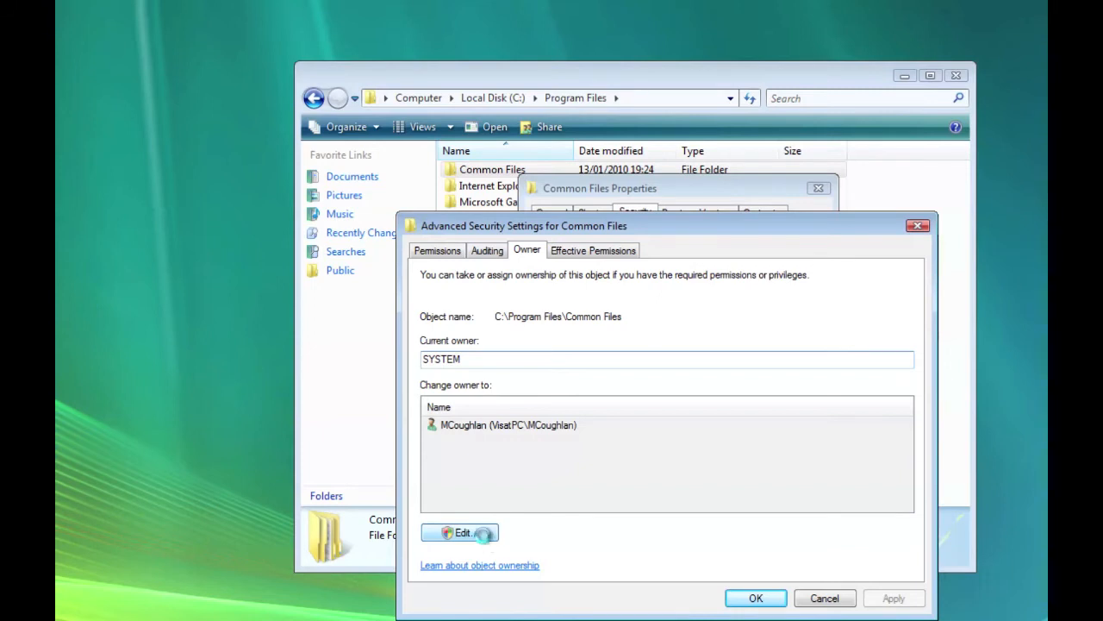
click(462, 531)
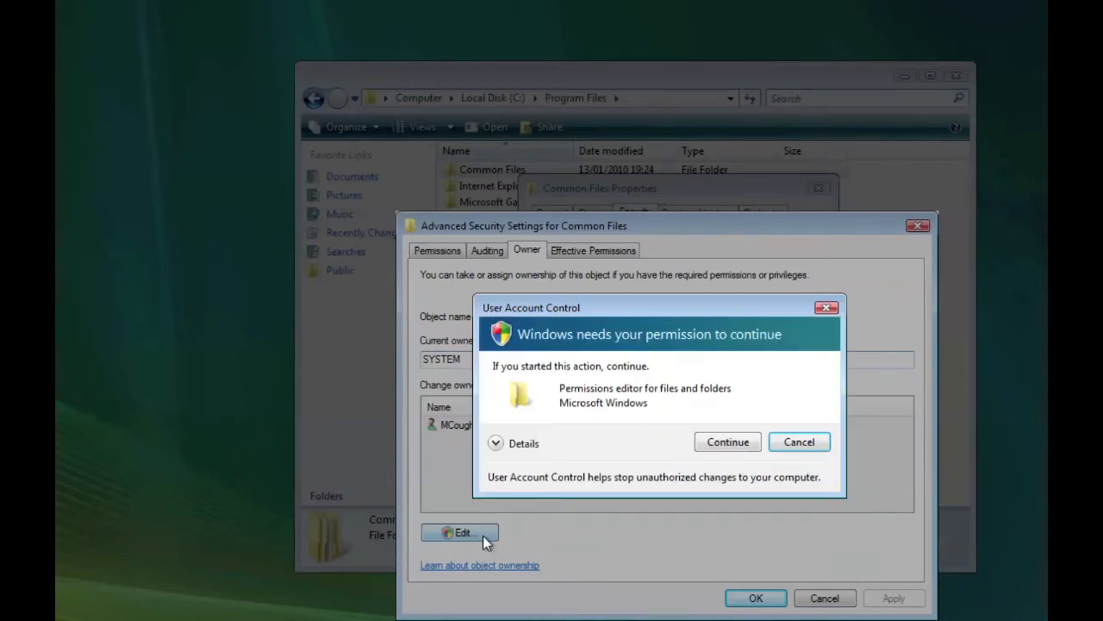
click(728, 441)
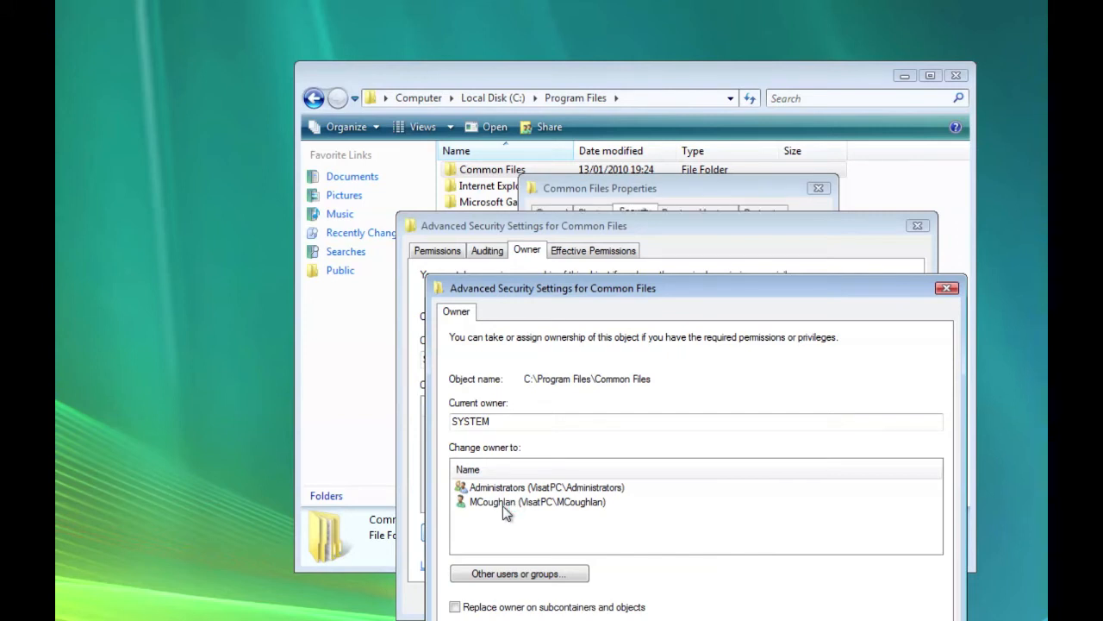
click(537, 502)
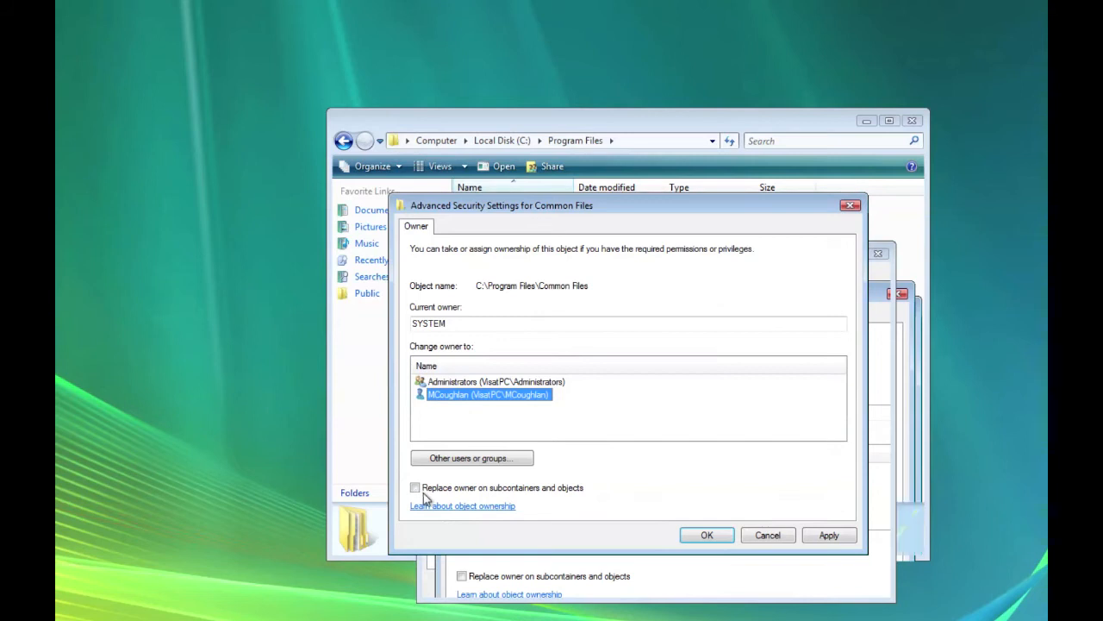
mouse_move(469, 501)
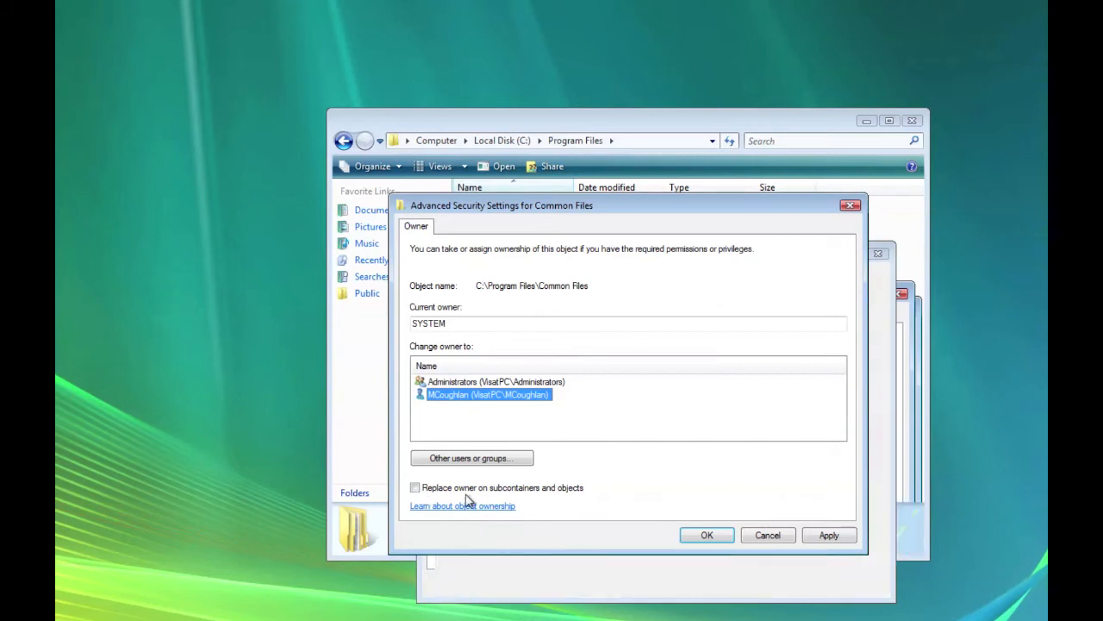
click(416, 486)
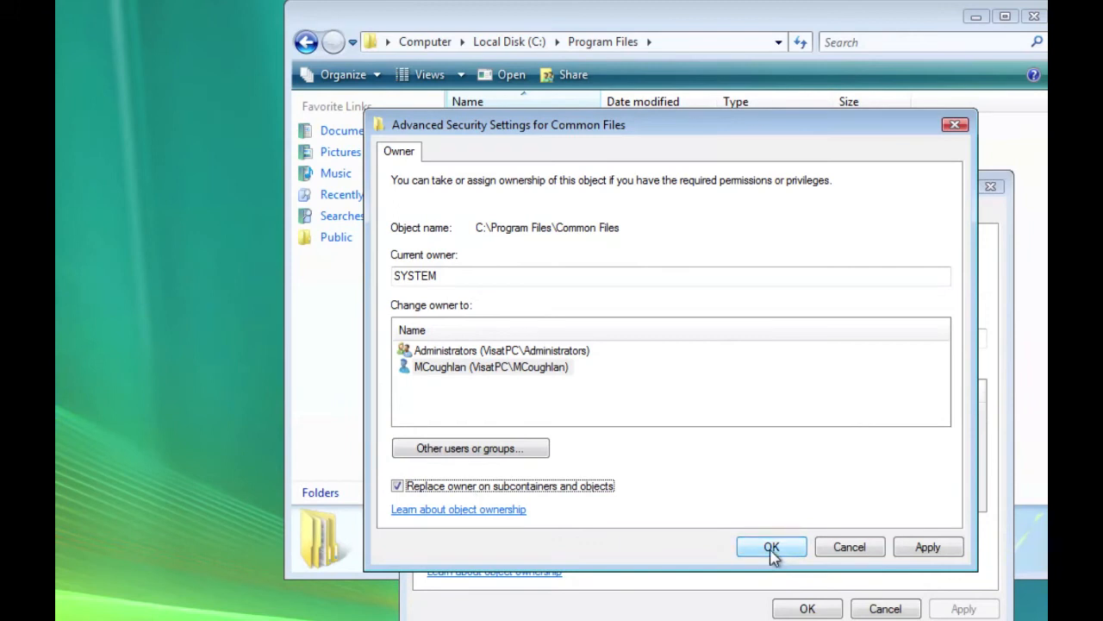
Apply MCoughlan's ownership of Common Files, acknowledge the reopen notice and close the dialogs
click(490, 366)
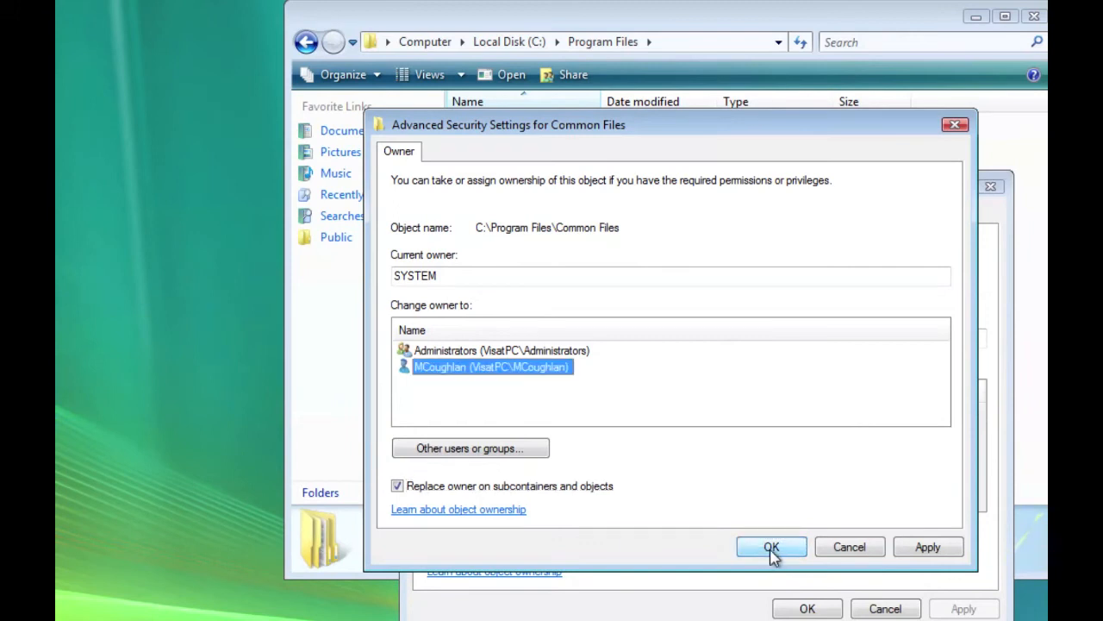
click(770, 547)
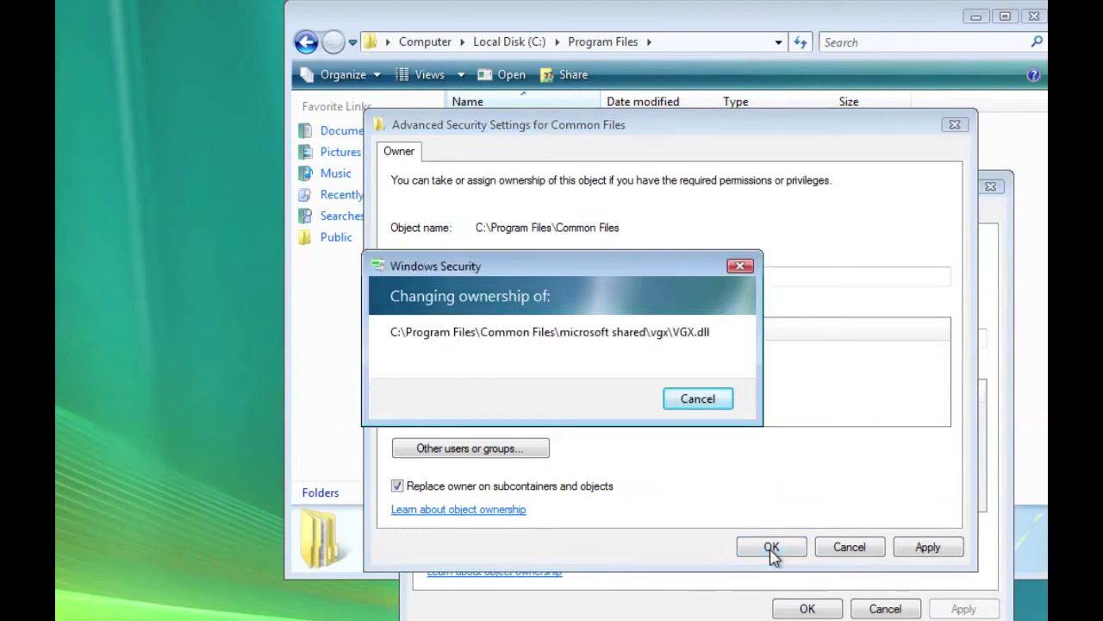
click(770, 547)
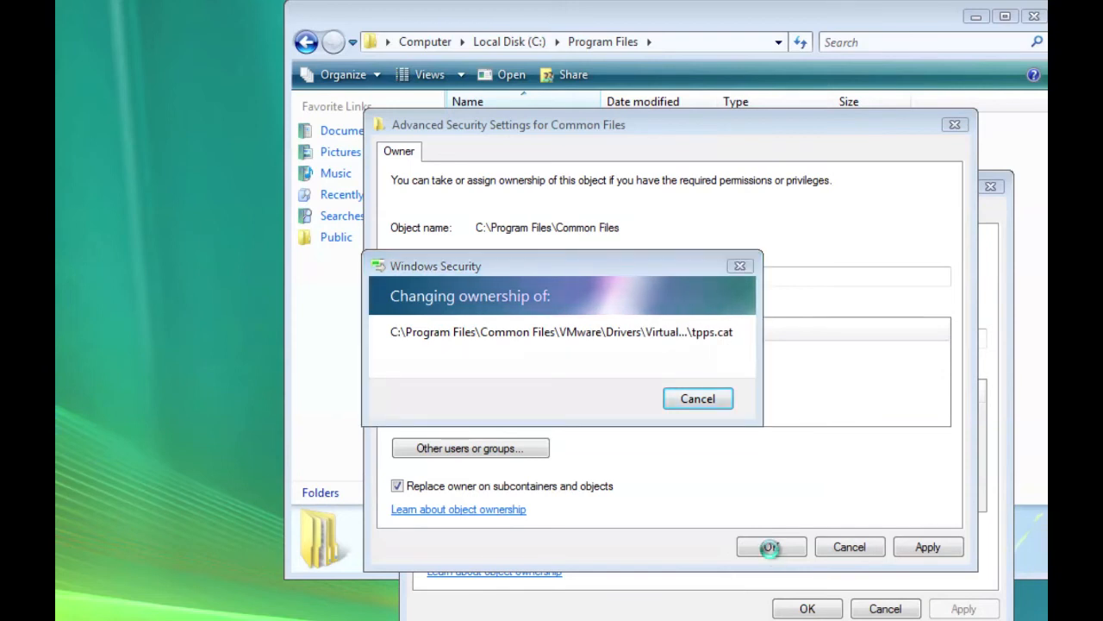
click(771, 547)
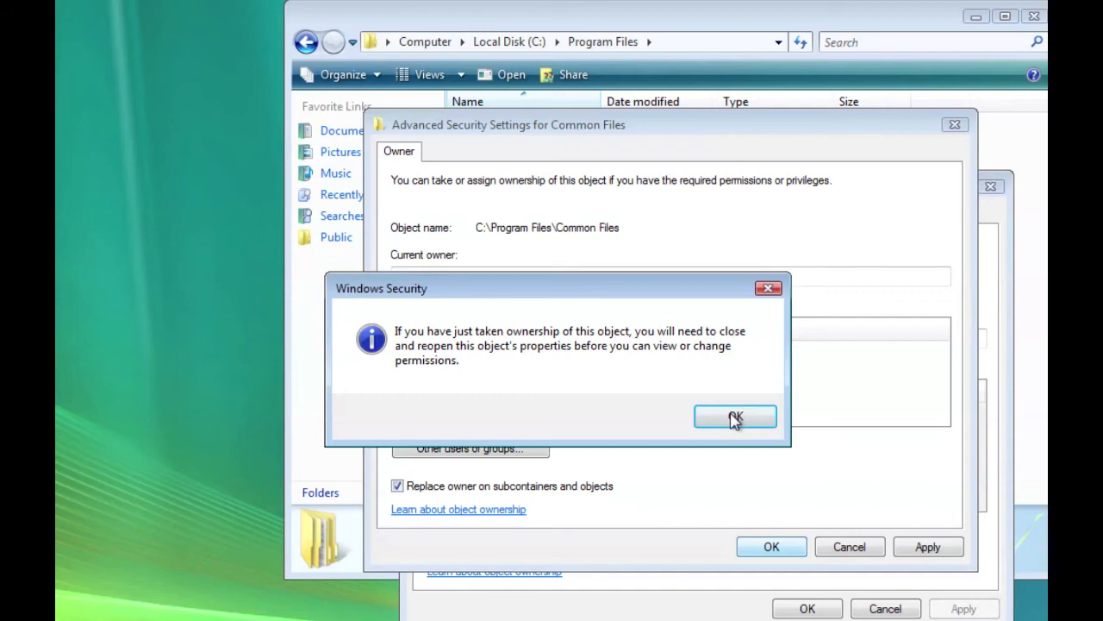
click(734, 415)
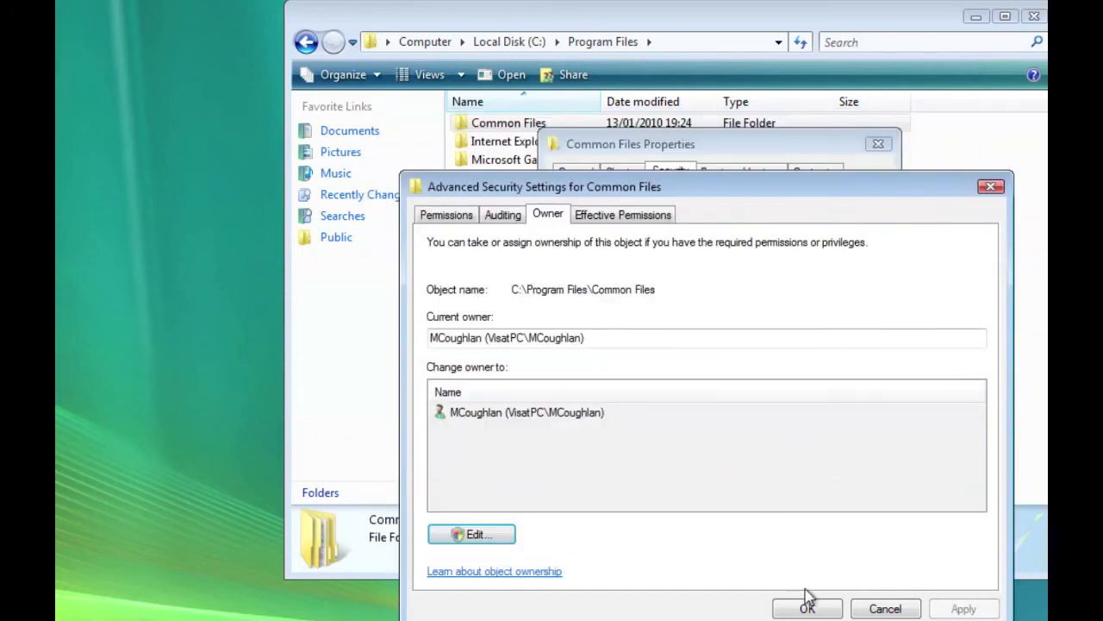
mouse_move(813, 606)
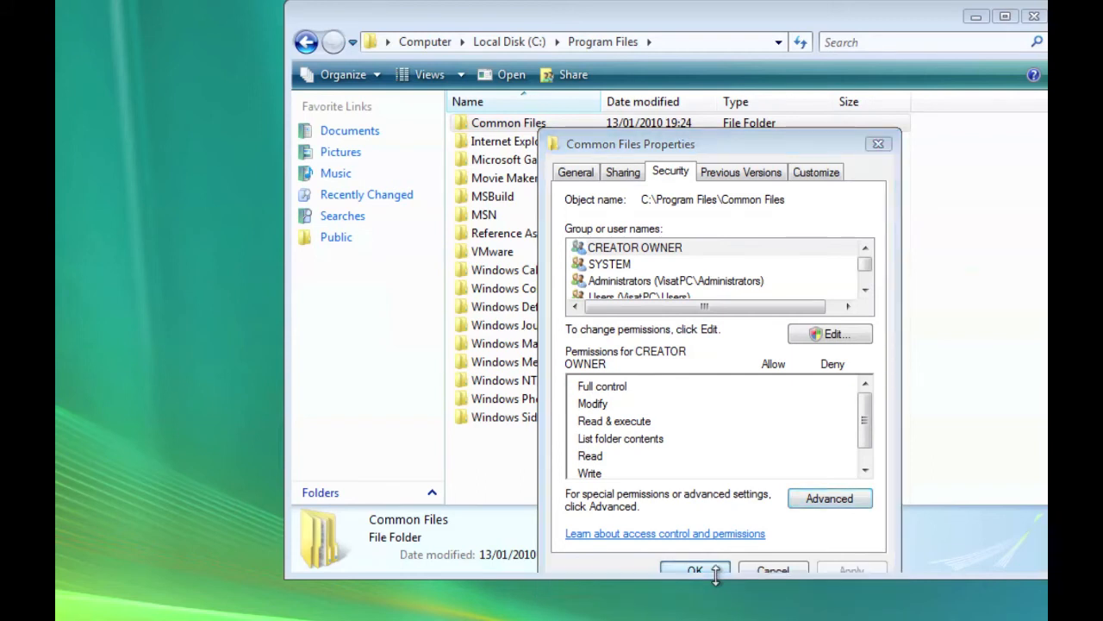
click(695, 569)
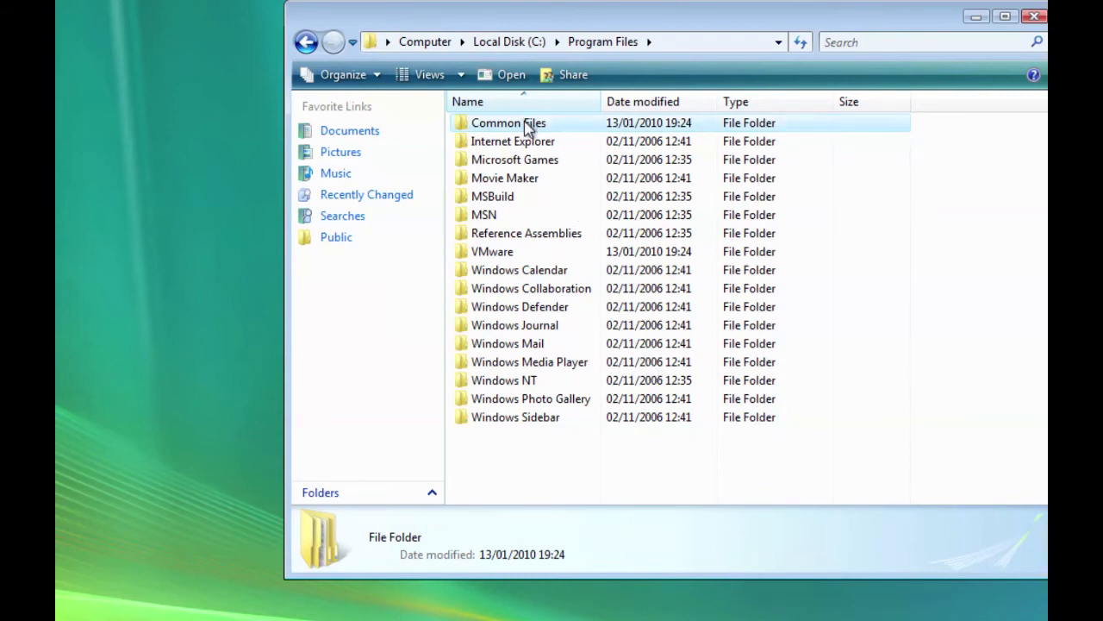
click(507, 123)
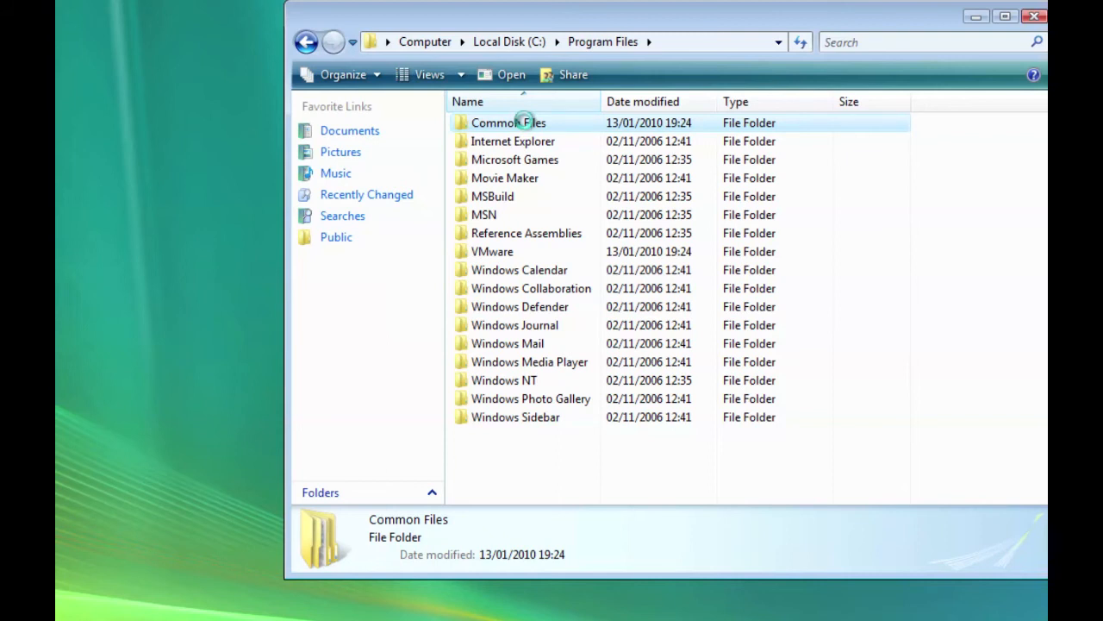
Reopen the Common Files Properties on its Security permissions
right_click(507, 123)
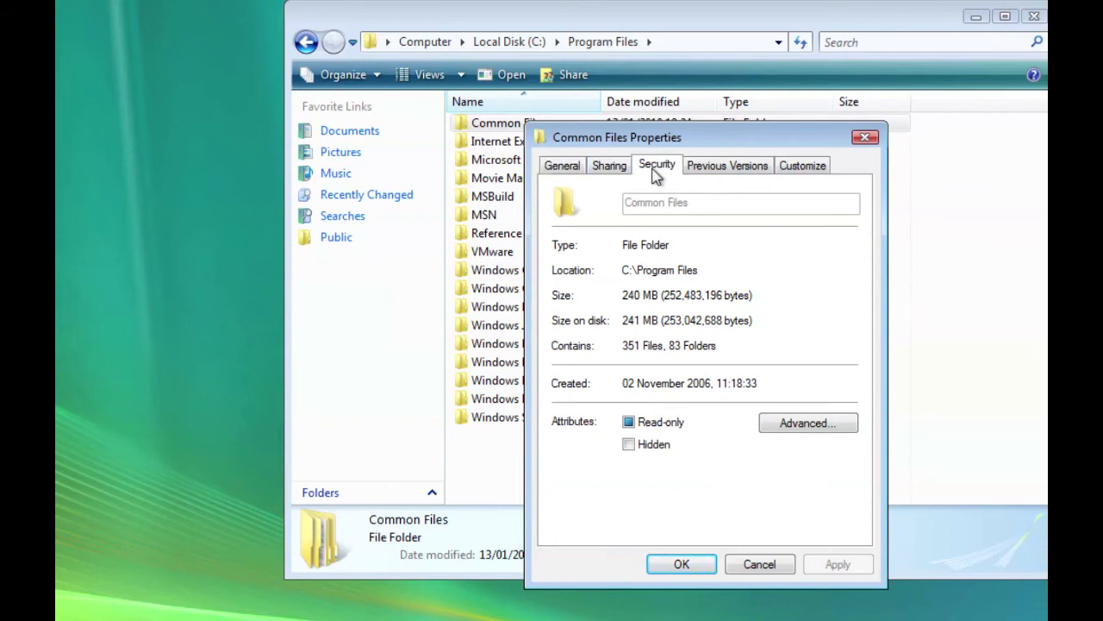
click(657, 166)
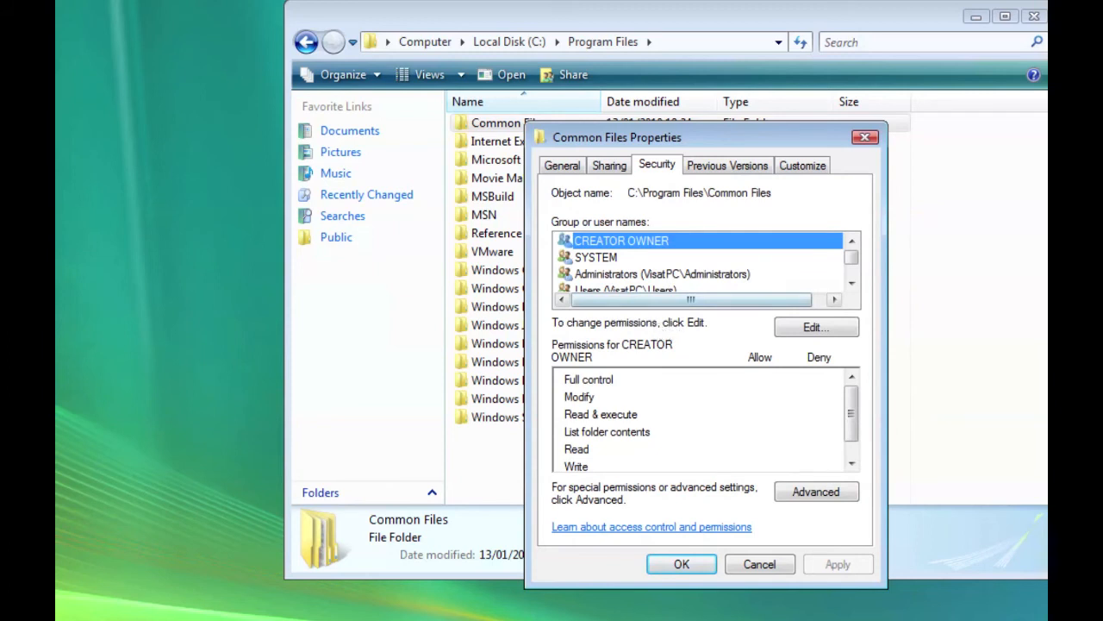
mouse_move(815, 328)
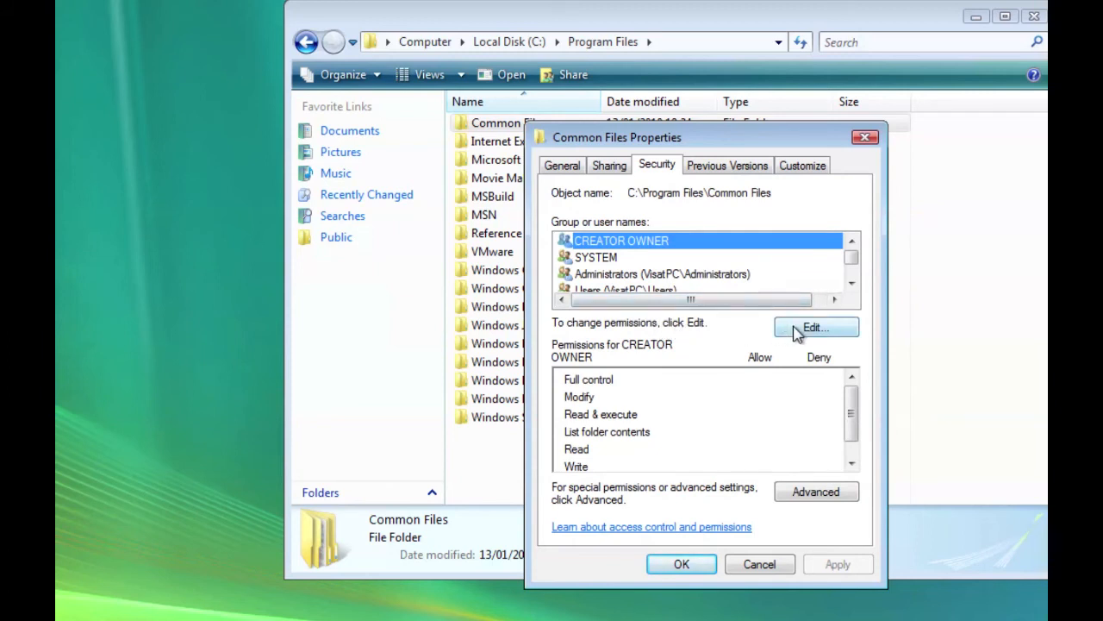
In the permissions editor, allow Full control for SYSTEM and for Administrators
click(816, 327)
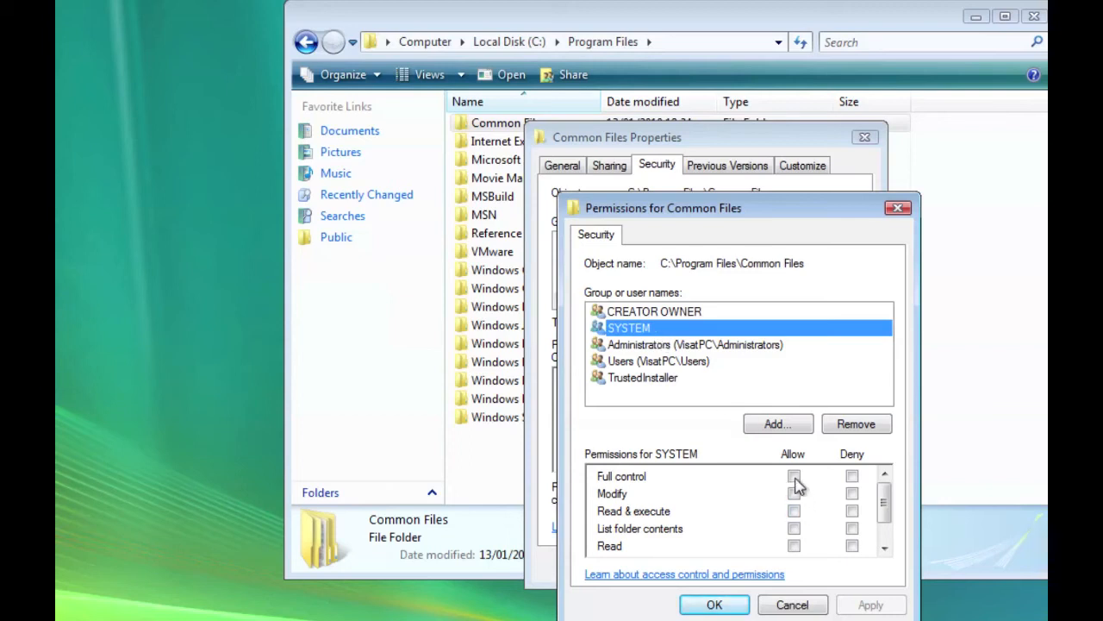
click(793, 476)
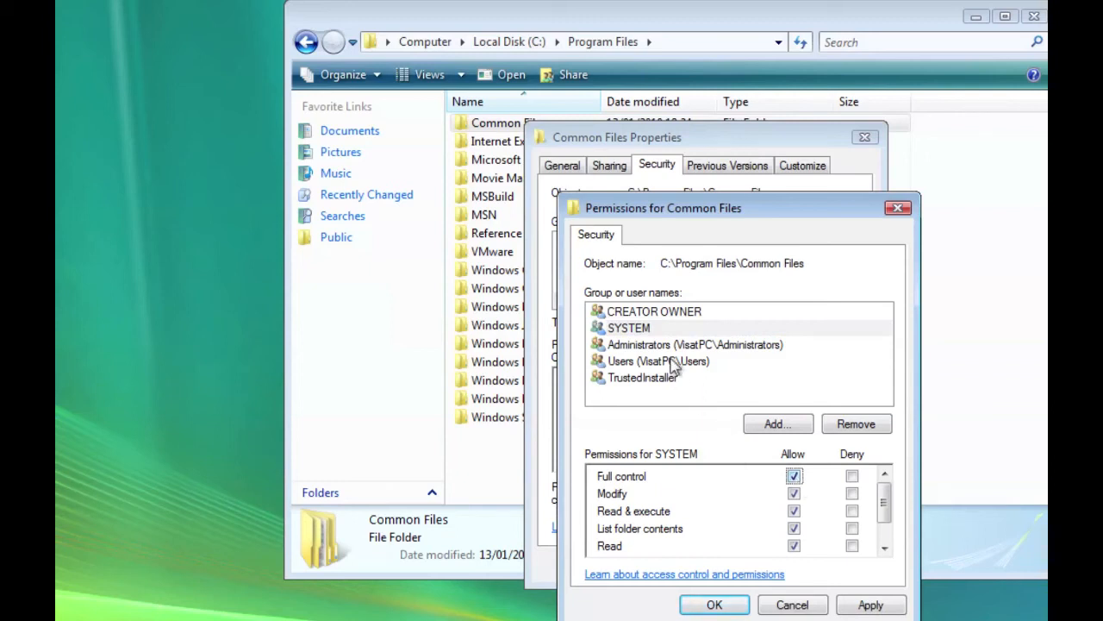
click(692, 344)
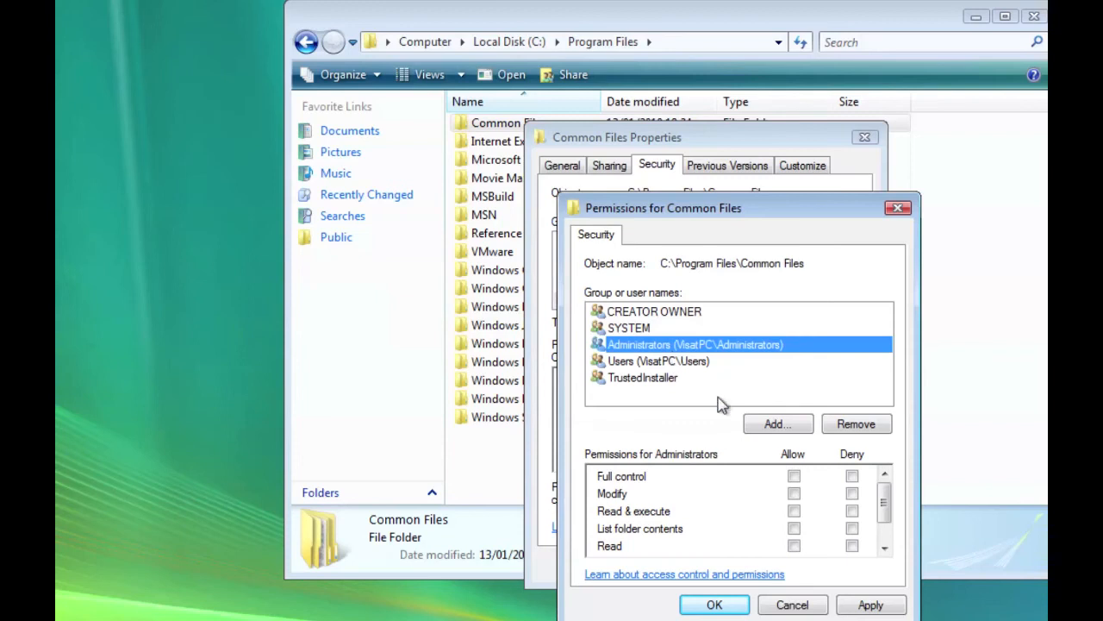
click(793, 476)
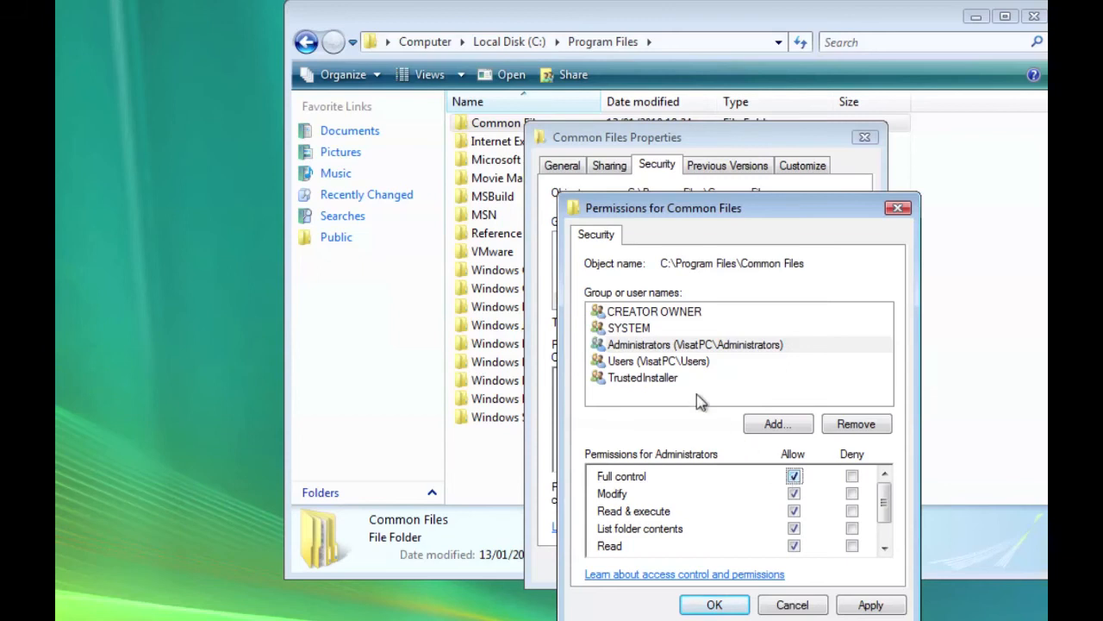
mouse_move(696, 383)
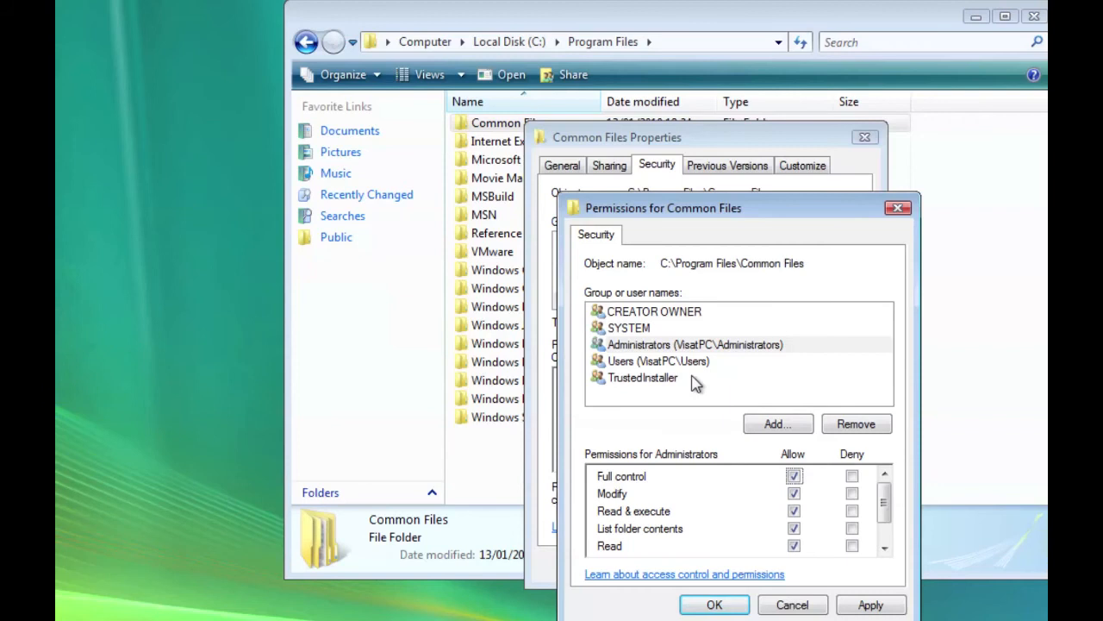
mouse_move(774, 434)
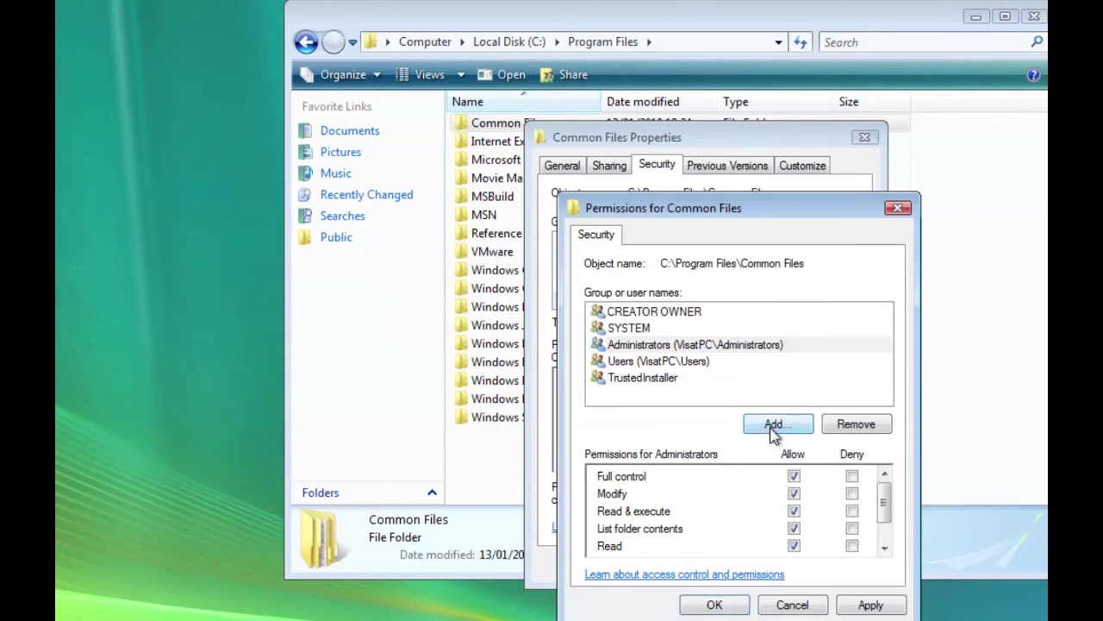
click(776, 424)
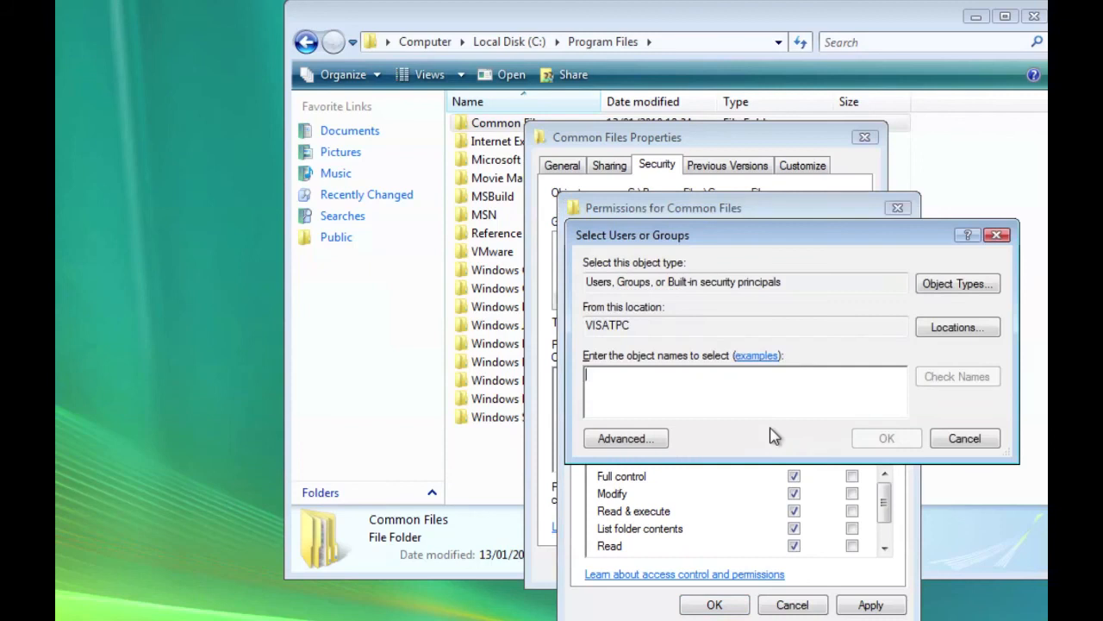
click(965, 438)
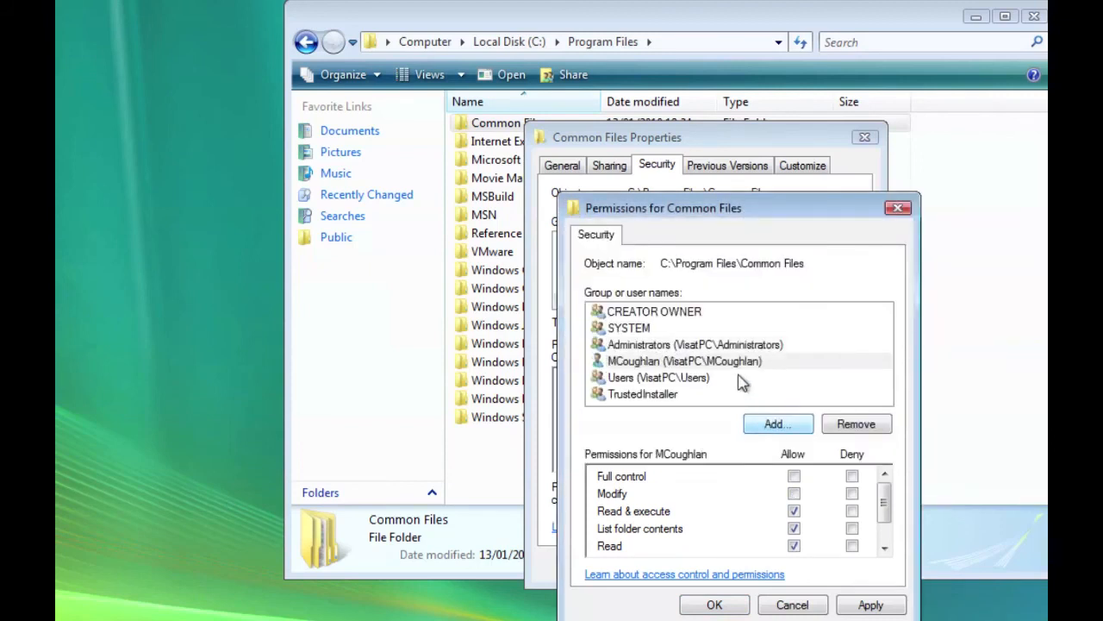
click(793, 476)
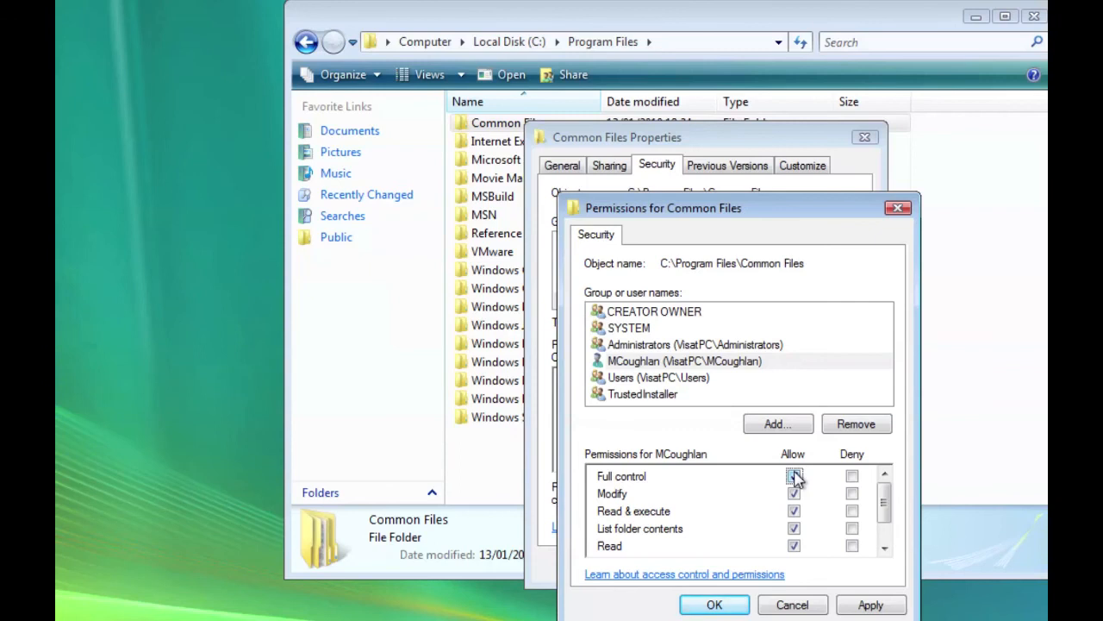
click(793, 476)
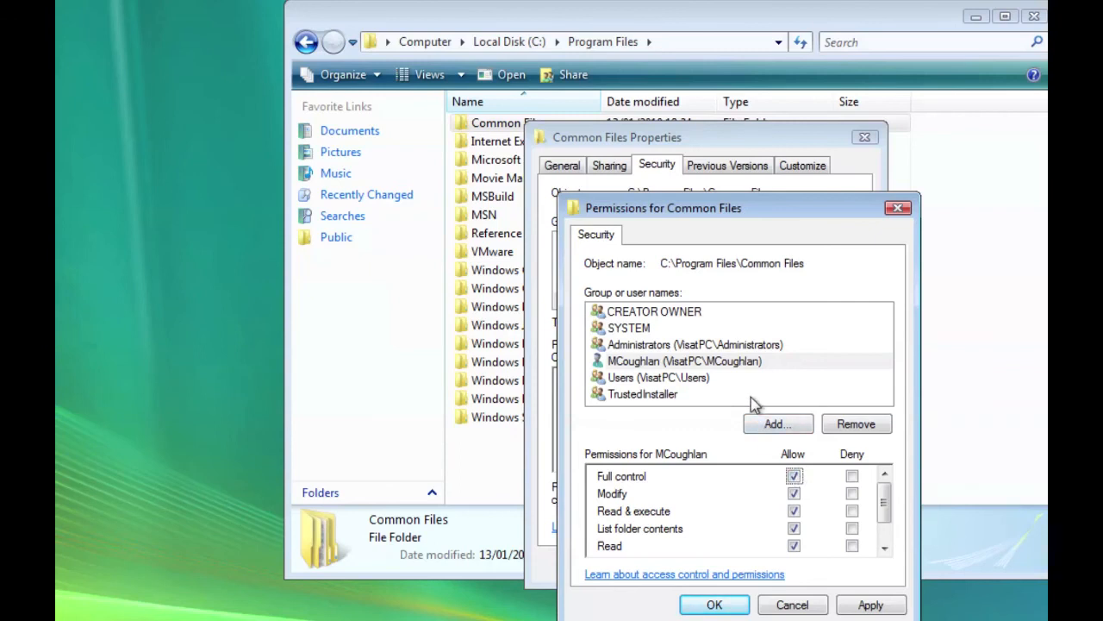
mouse_move(672, 217)
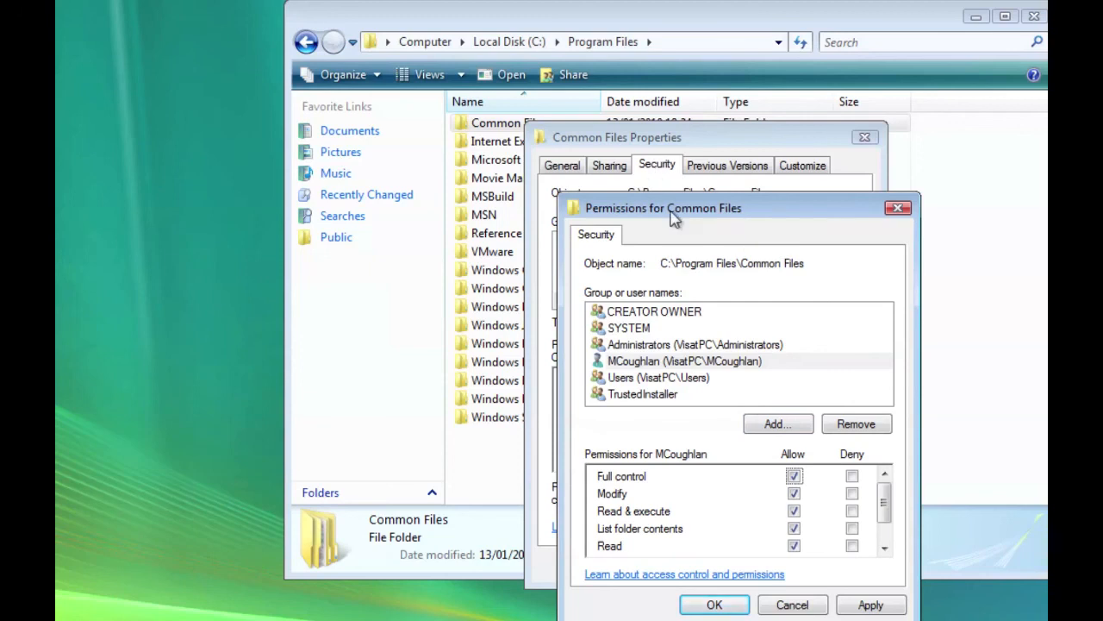
mouse_move(737, 410)
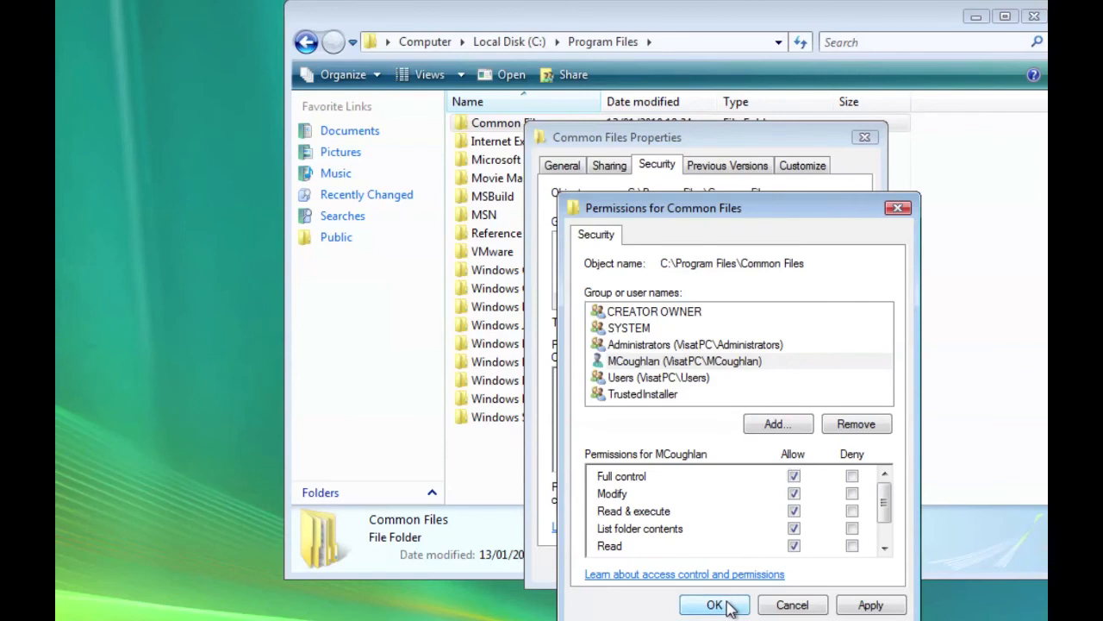
Apply the new Common Files permissions and wait for security to be set
click(683, 360)
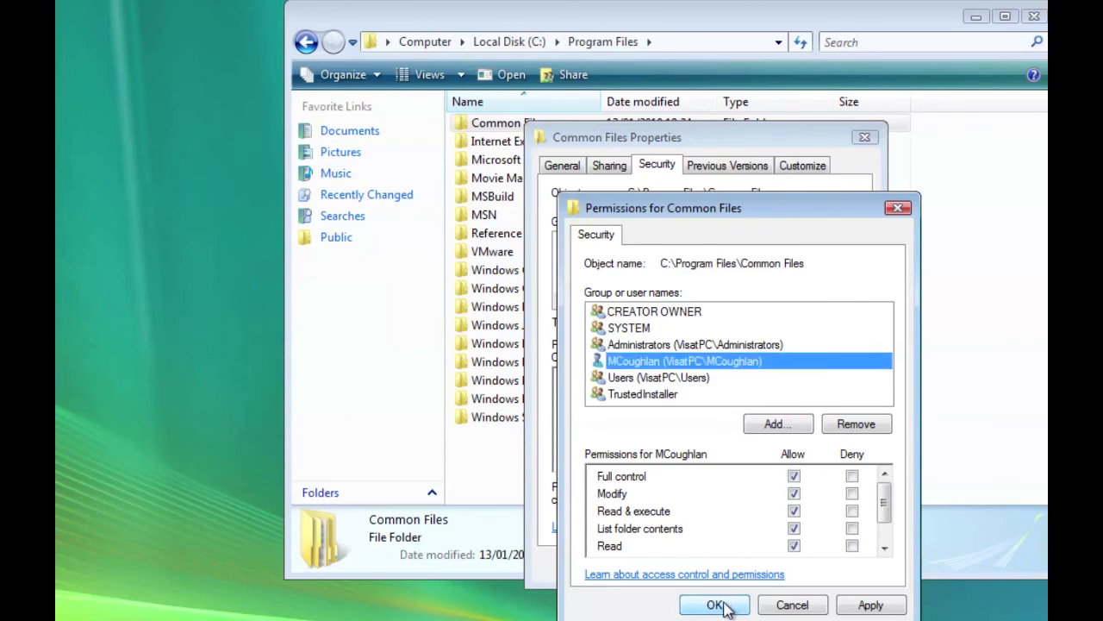
click(714, 603)
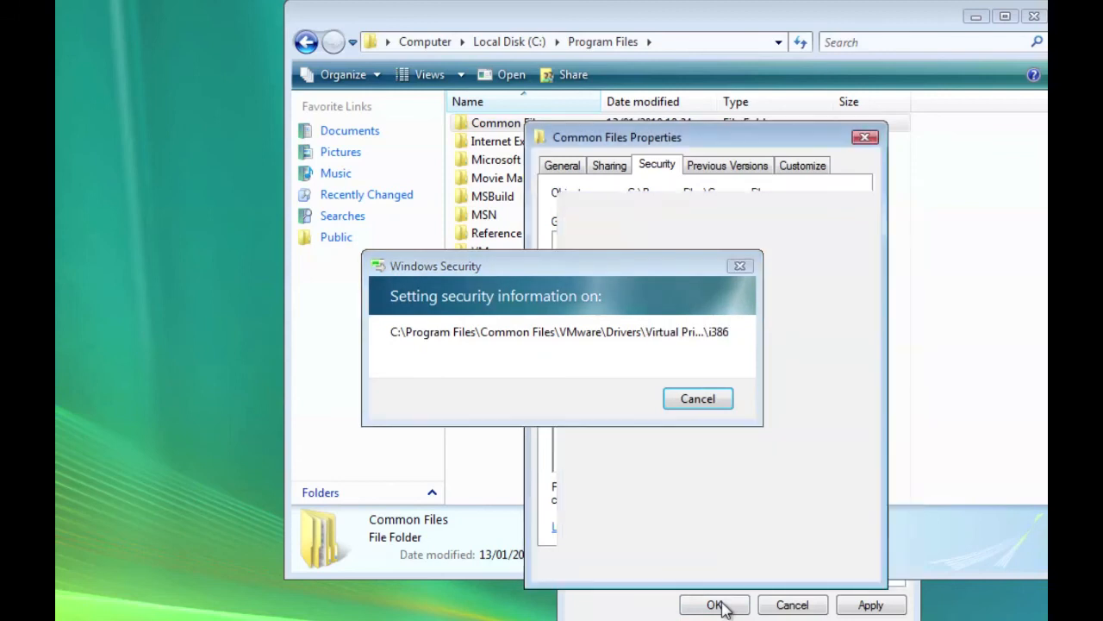
click(714, 603)
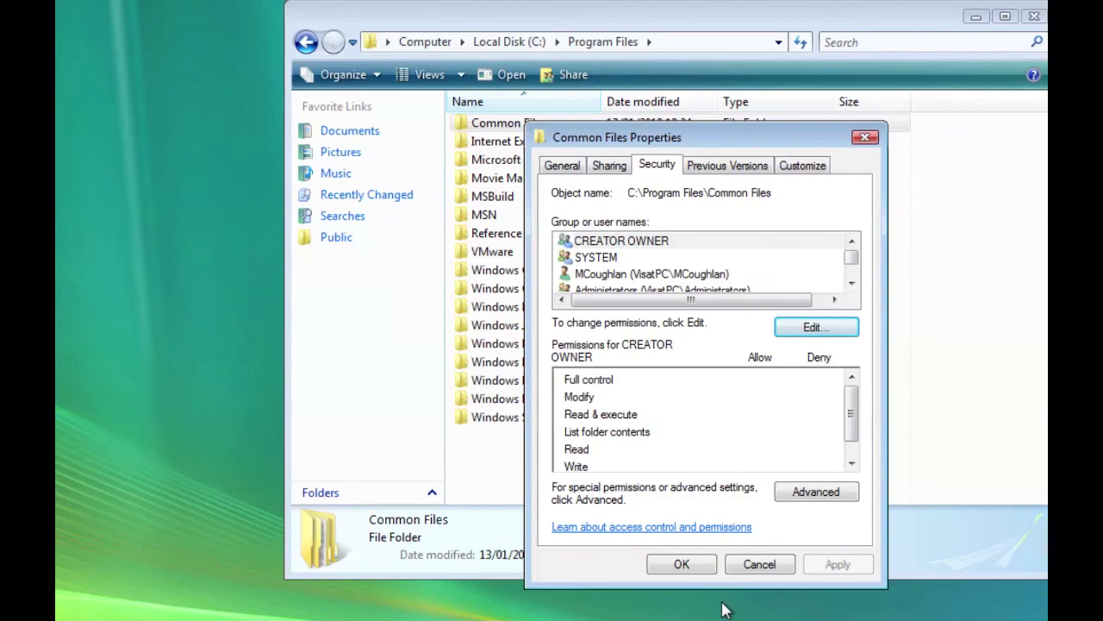
mouse_move(679, 310)
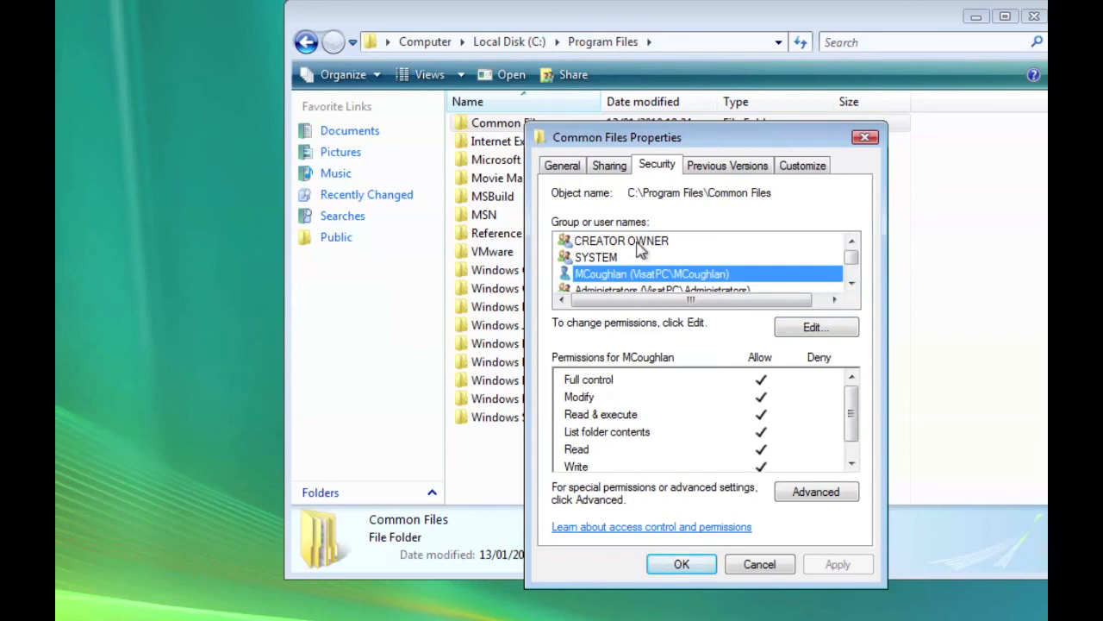
Review the rights granted to MCoughlan, Users and TrustedInstaller in the Security list
click(596, 257)
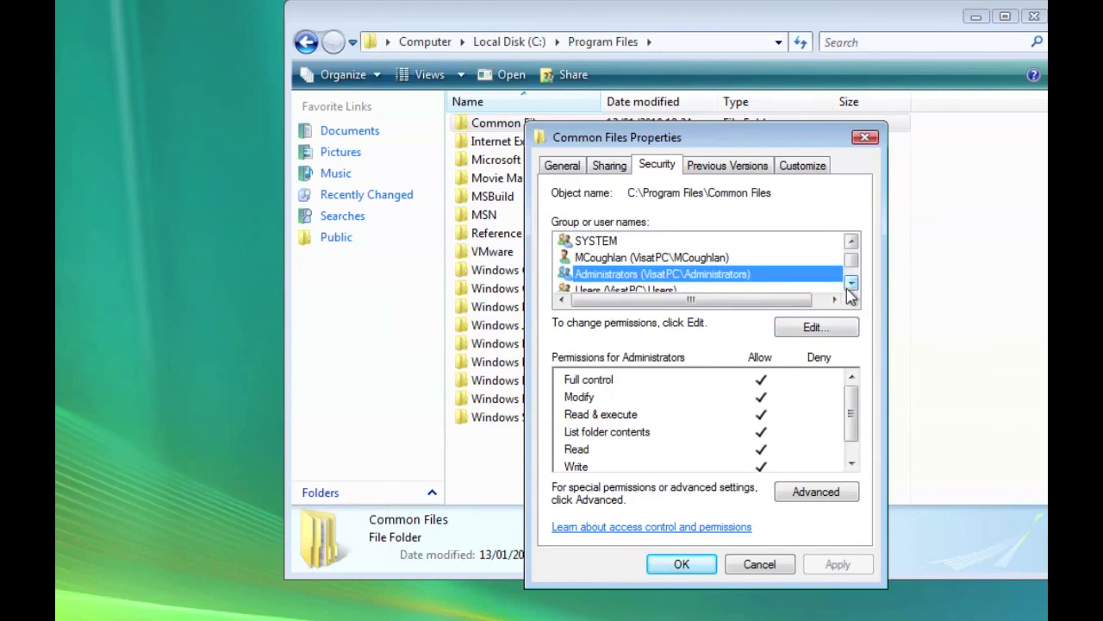
click(851, 283)
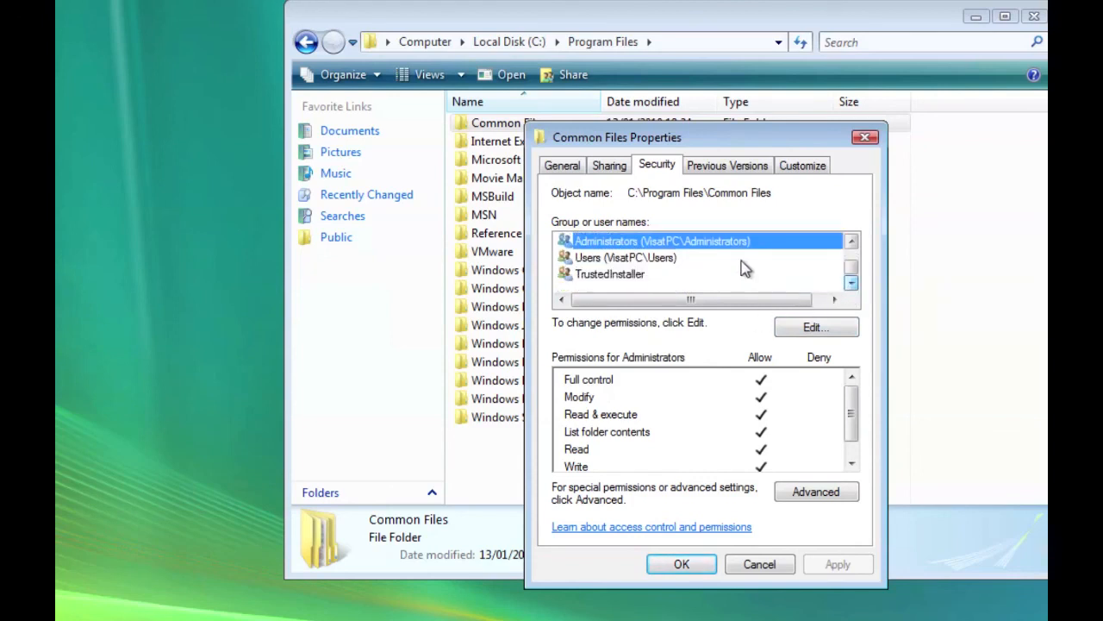
click(624, 257)
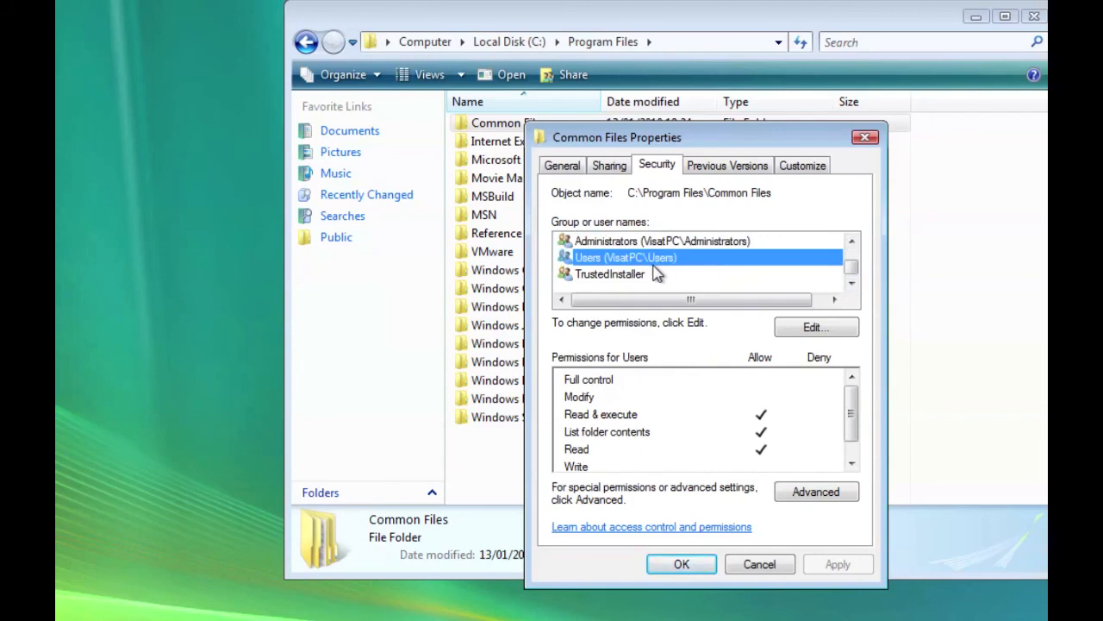
click(610, 272)
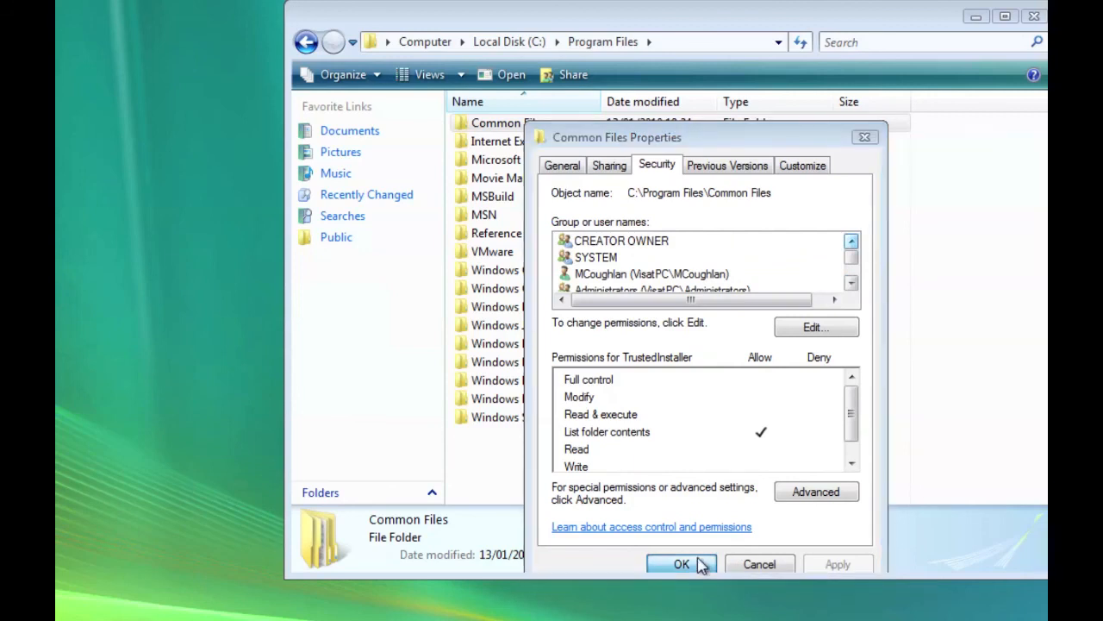
Confirm the Common Files Properties with OK and close the Program Files Explorer window
click(681, 564)
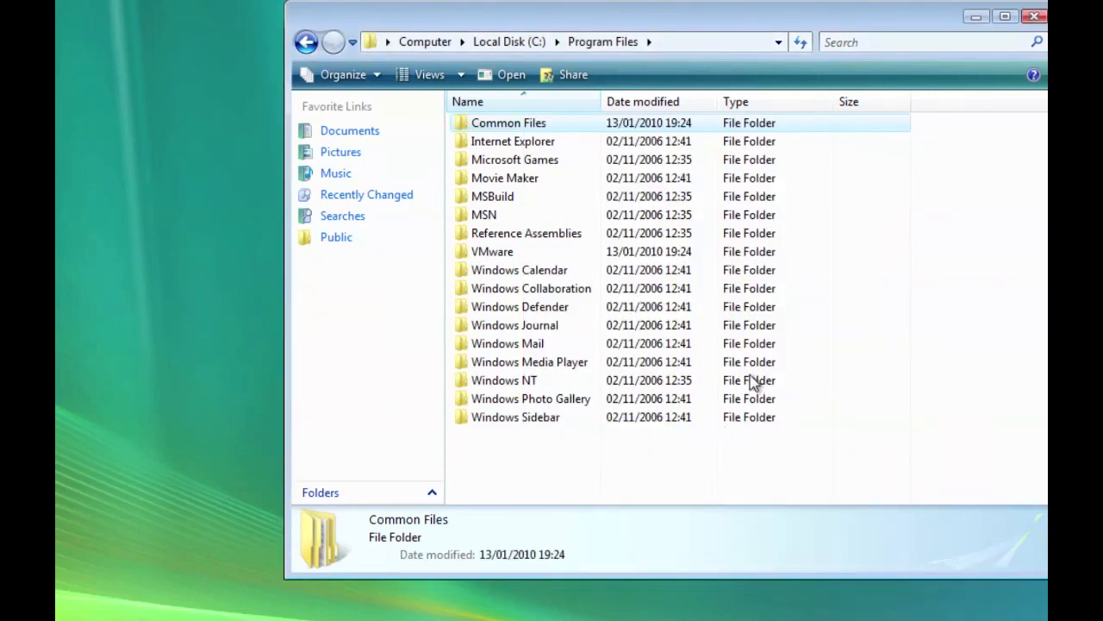
click(1005, 16)
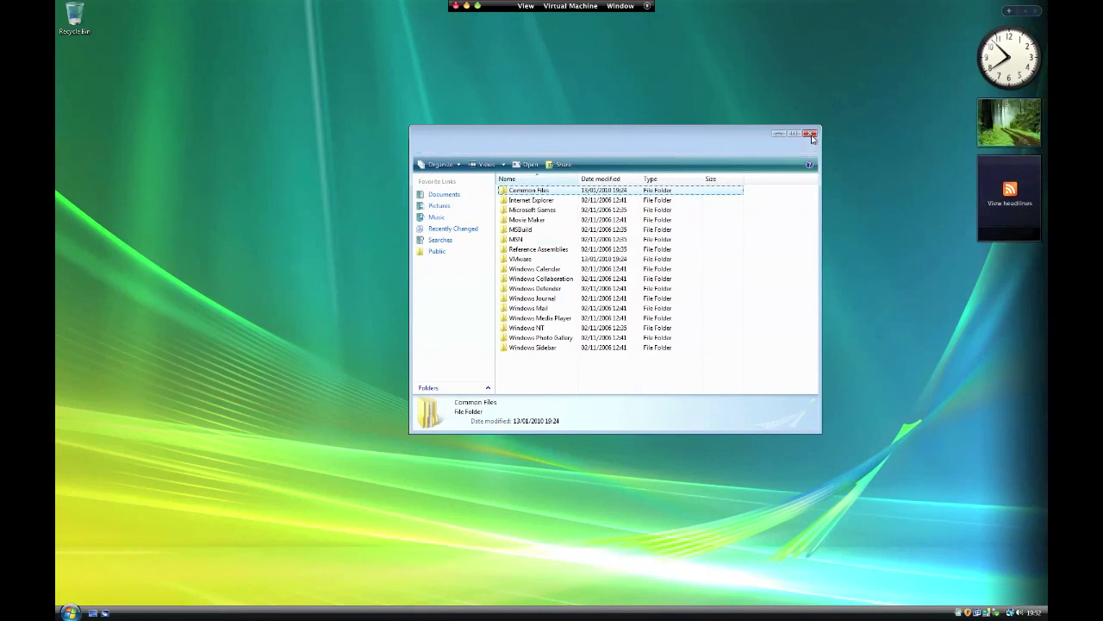
click(811, 134)
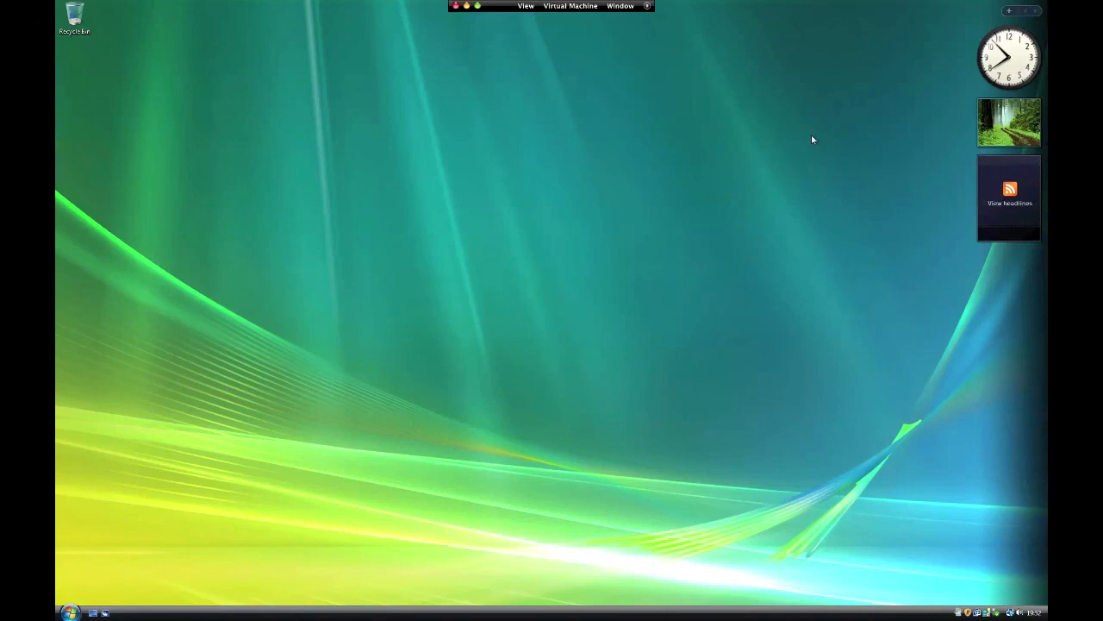